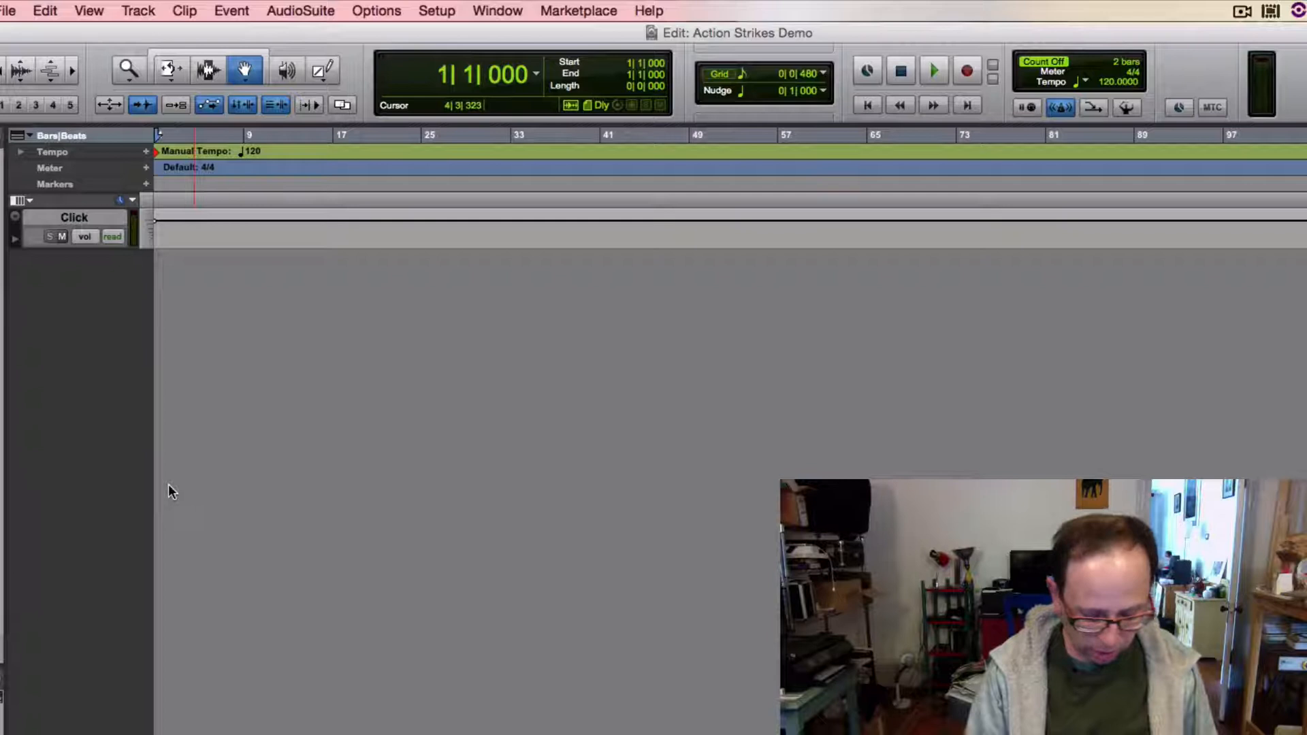
- Add one stereo Instrument Track (Inst 1) via the New Tracks dialog
click(137, 11)
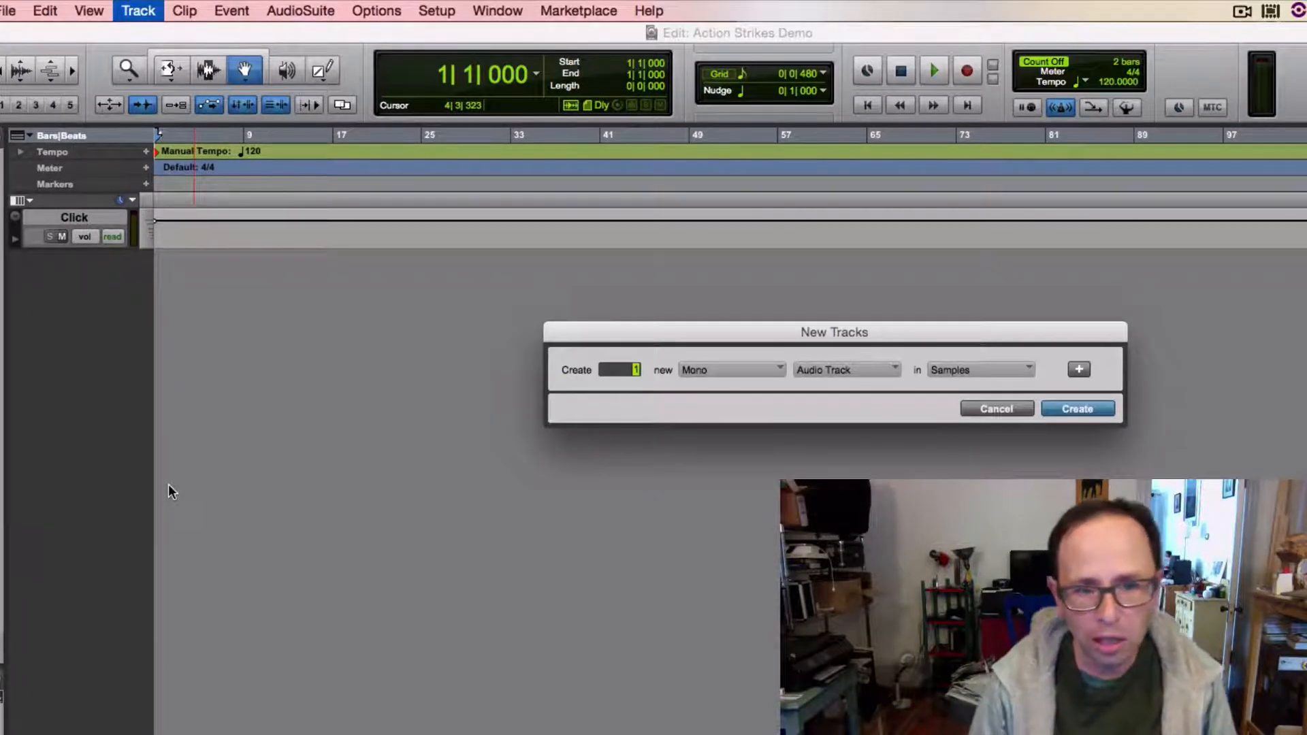
mouse_move(688, 400)
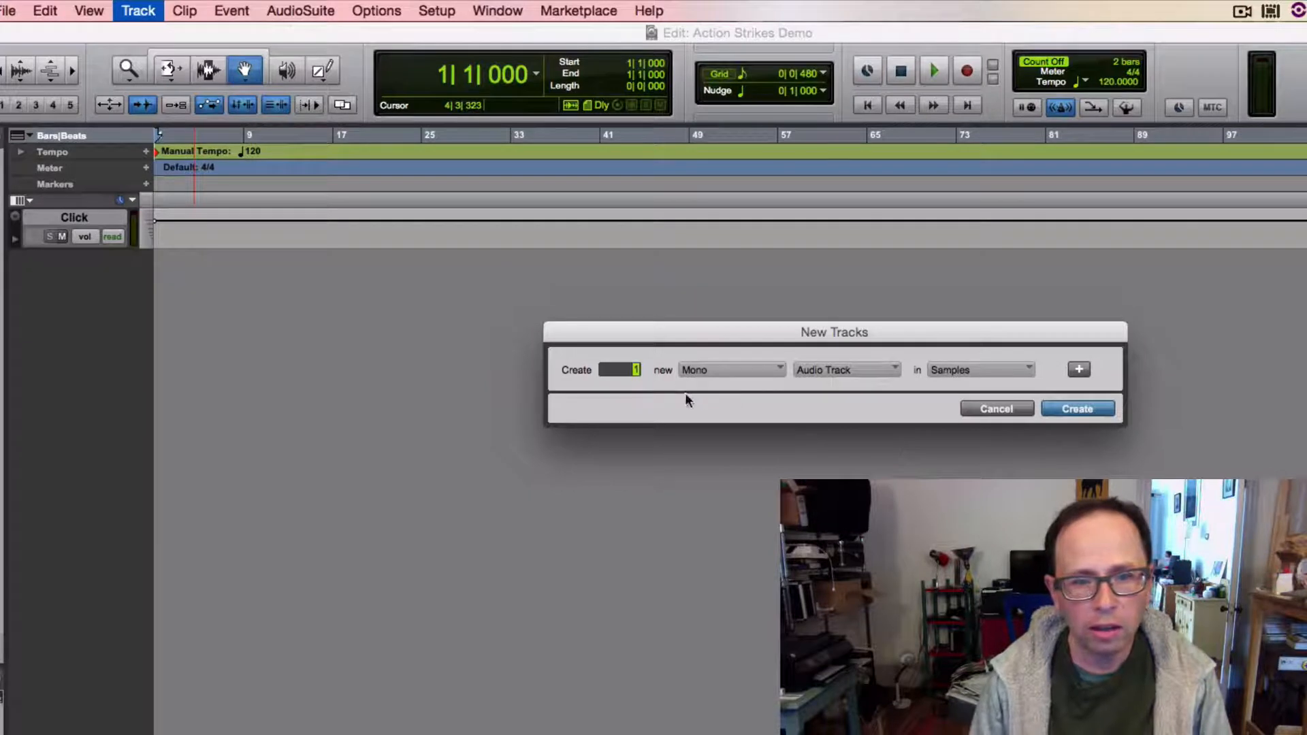
click(729, 369)
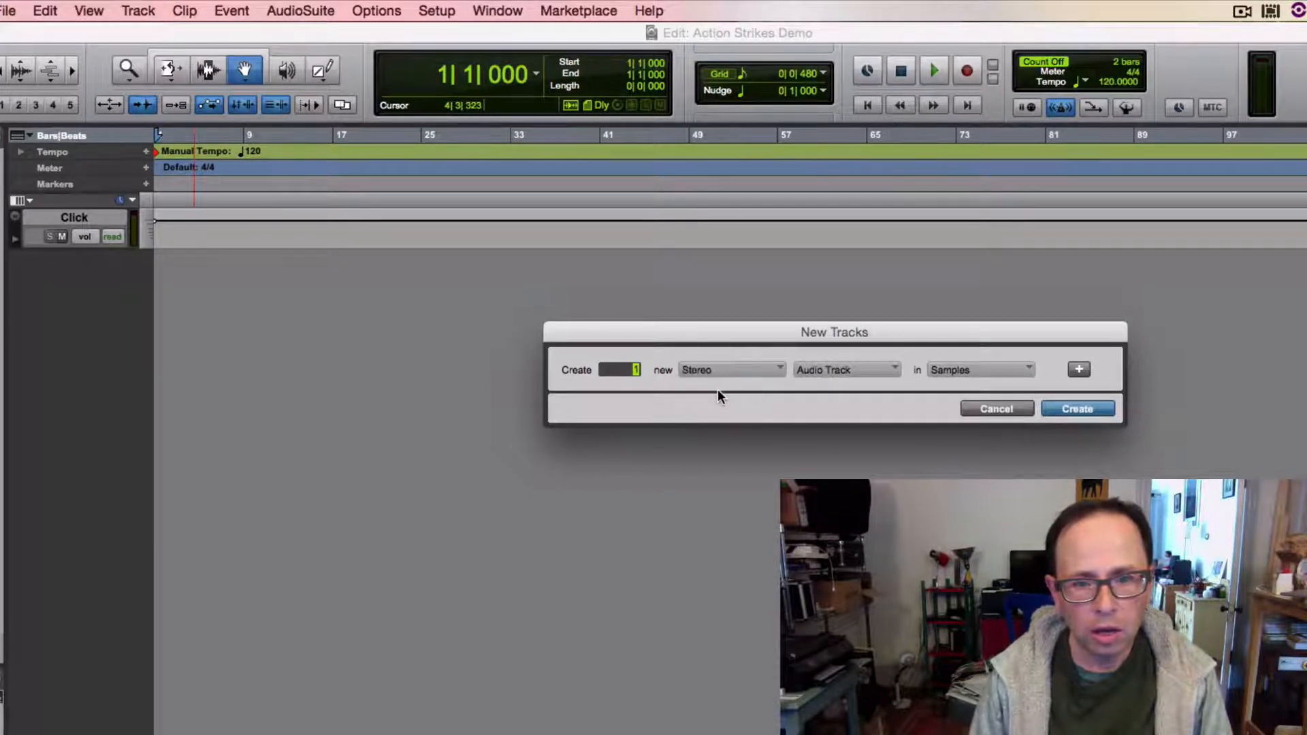
click(845, 369)
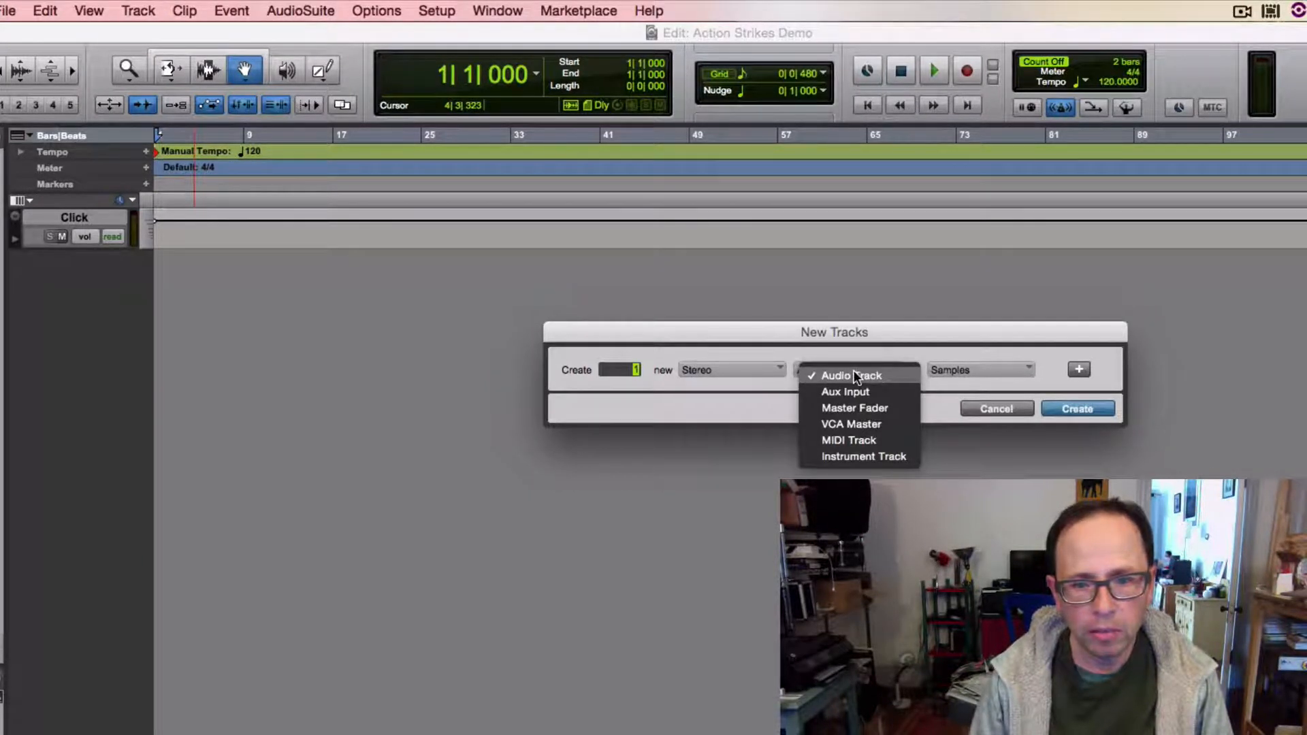
mouse_move(848, 456)
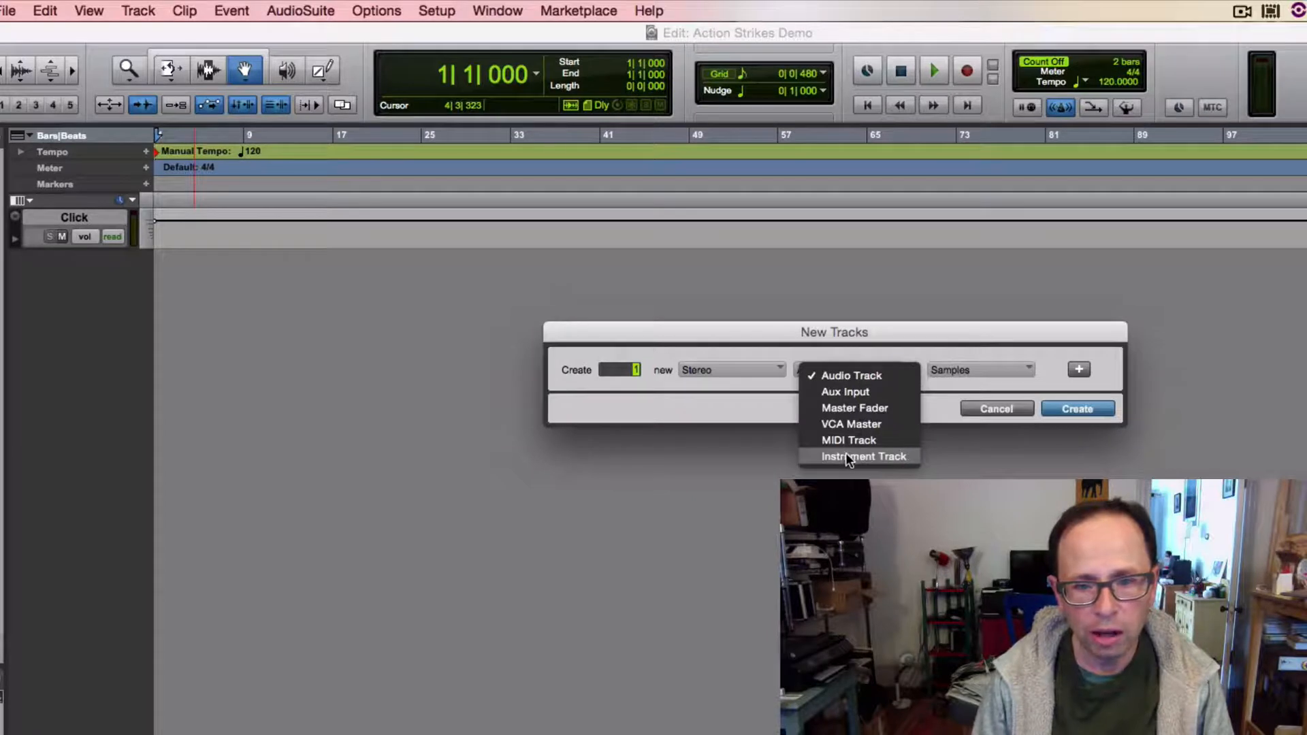
click(862, 456)
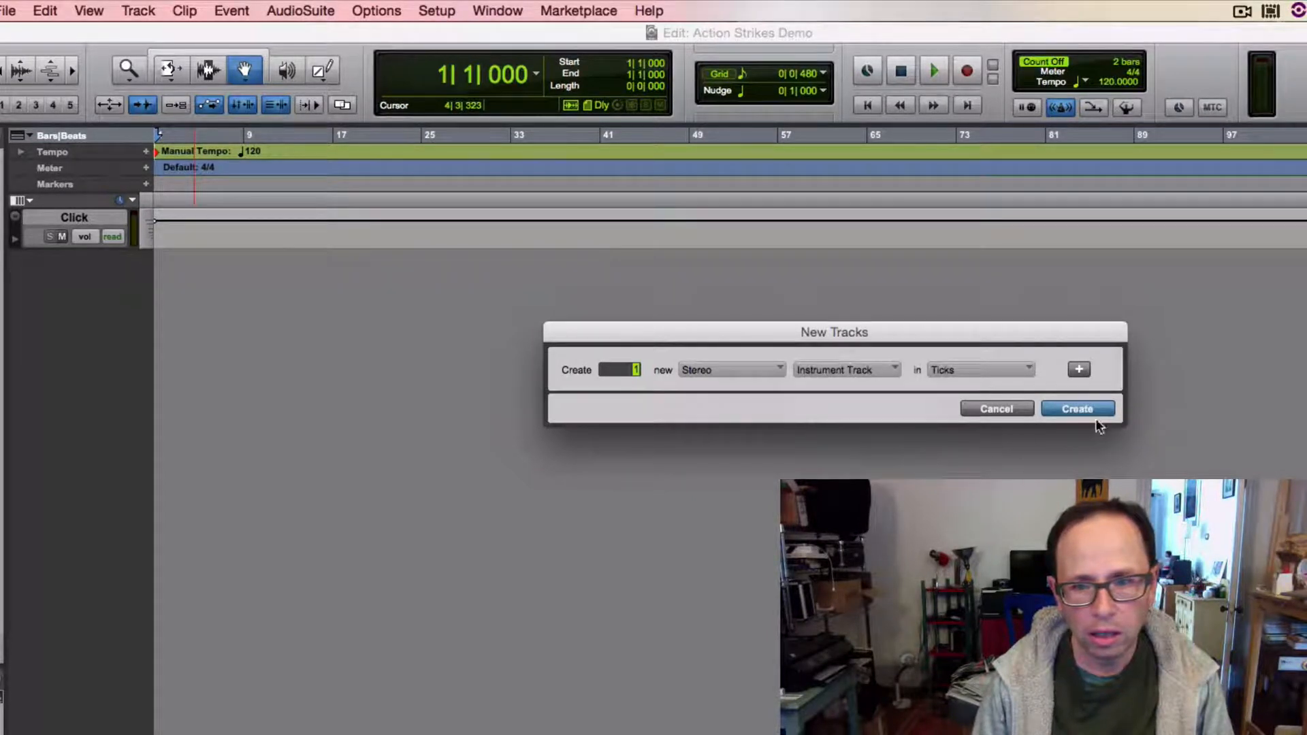
click(1076, 409)
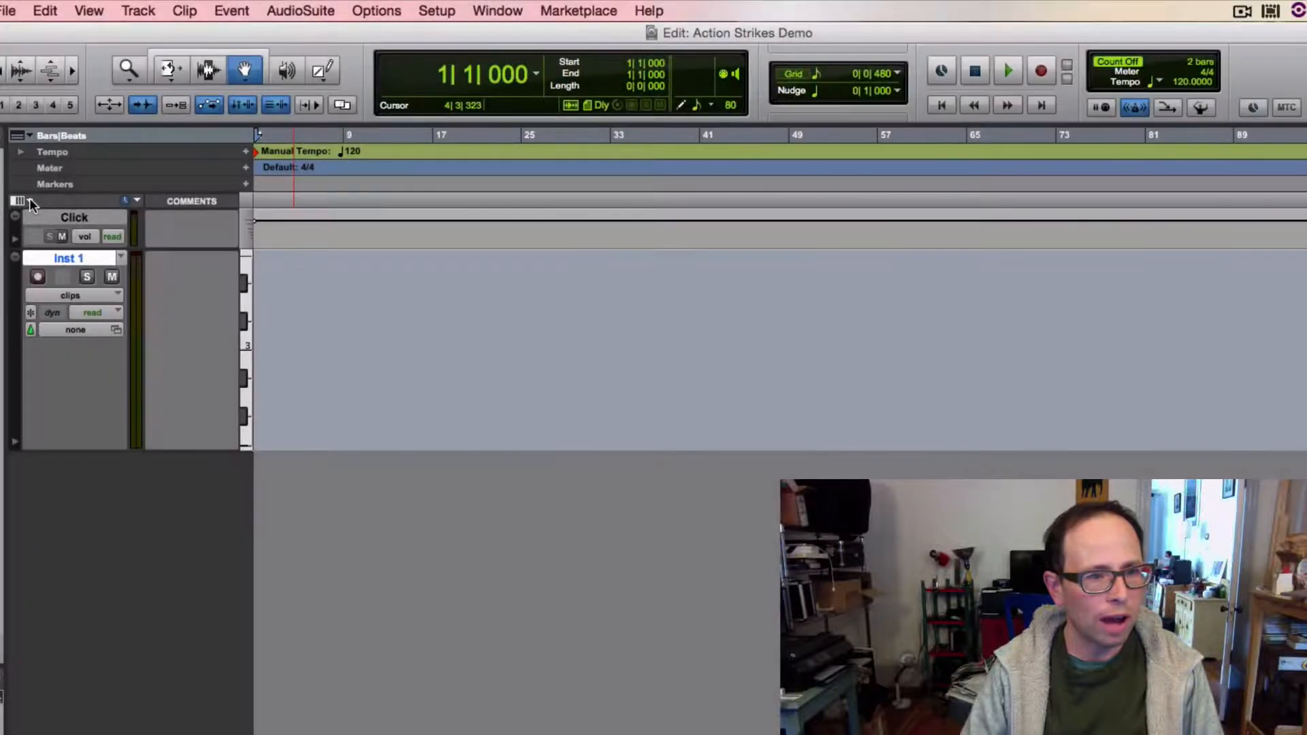
- Show the Inserts A-E column beside the tracks in the Edit window
click(19, 202)
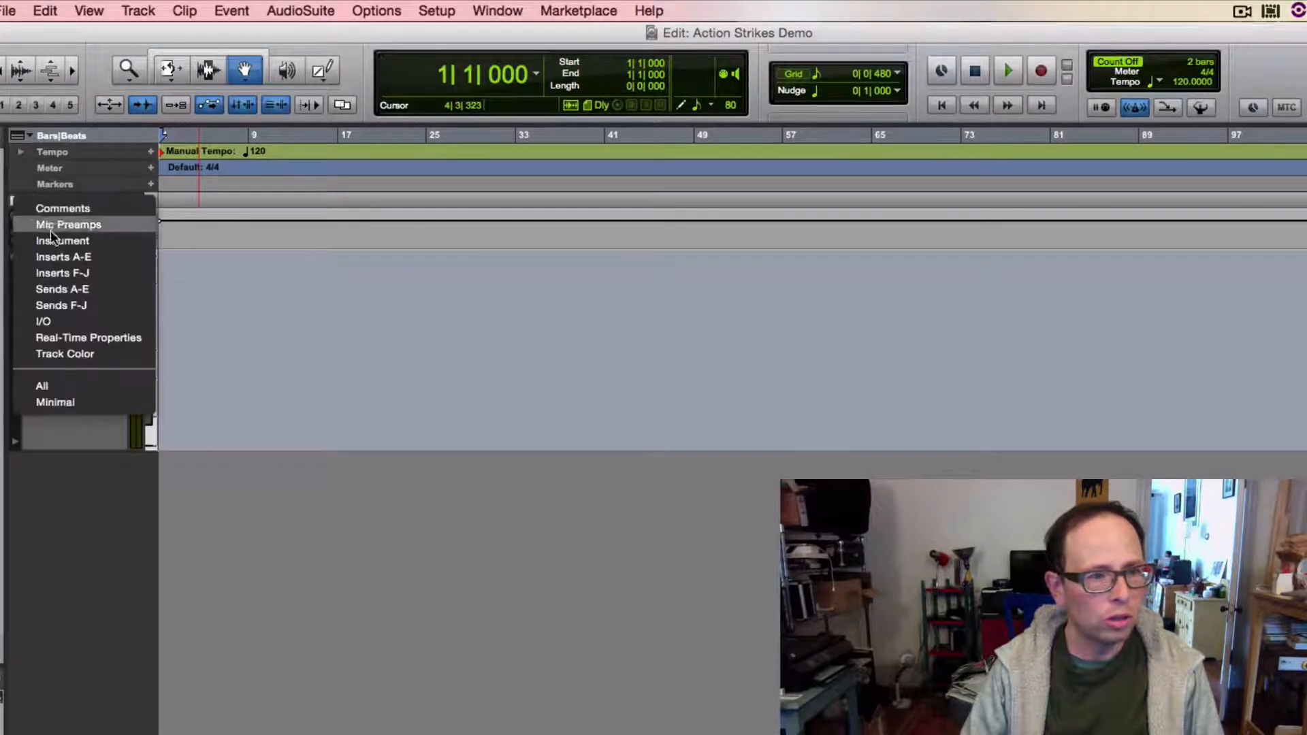
click(62, 257)
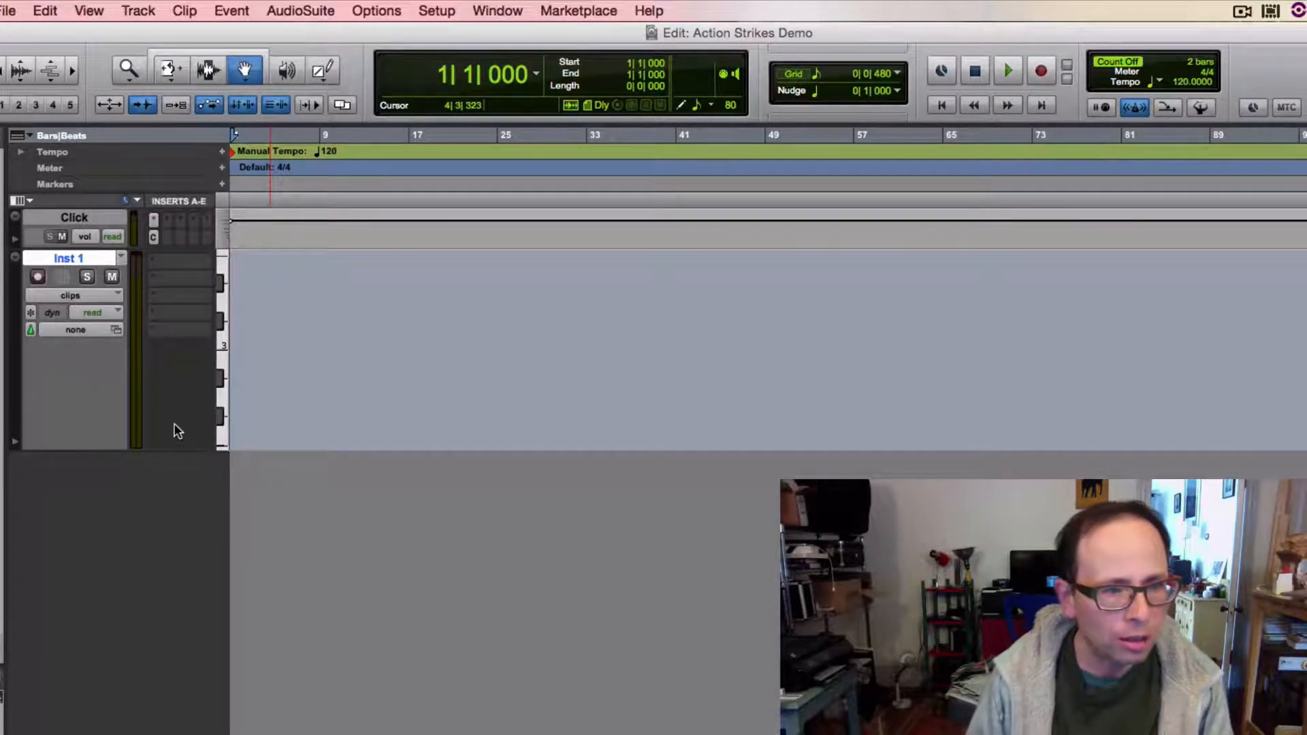
mouse_move(183, 384)
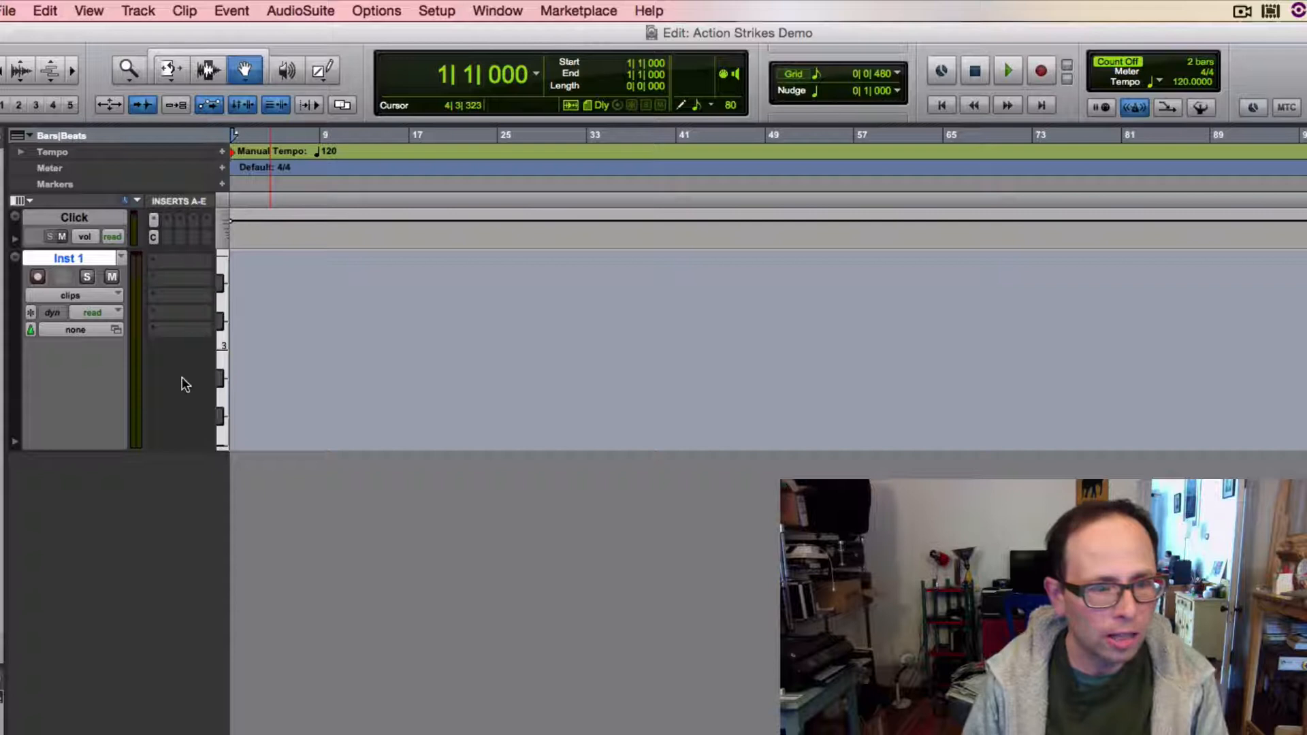
- Insert Kontakt 5-AAX (stereo) as the instrument in Inst 1's first insert slot
click(179, 267)
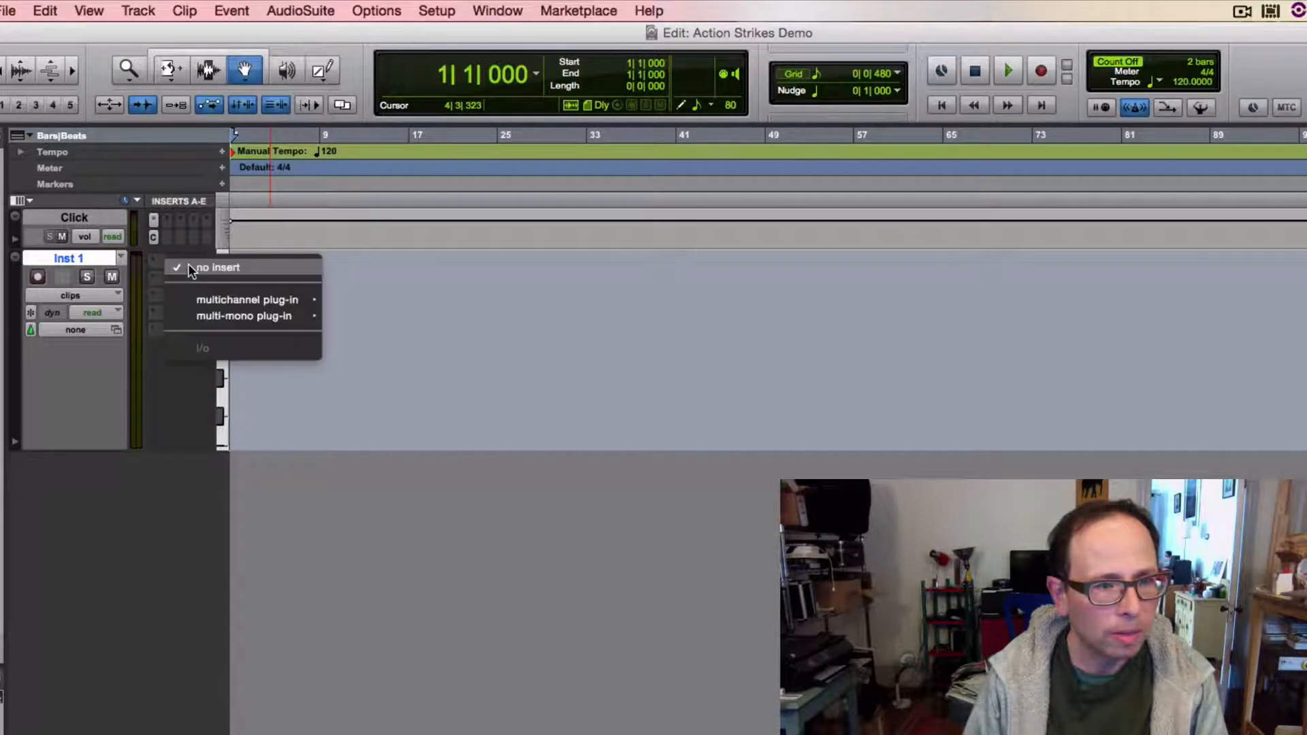
mouse_move(246, 300)
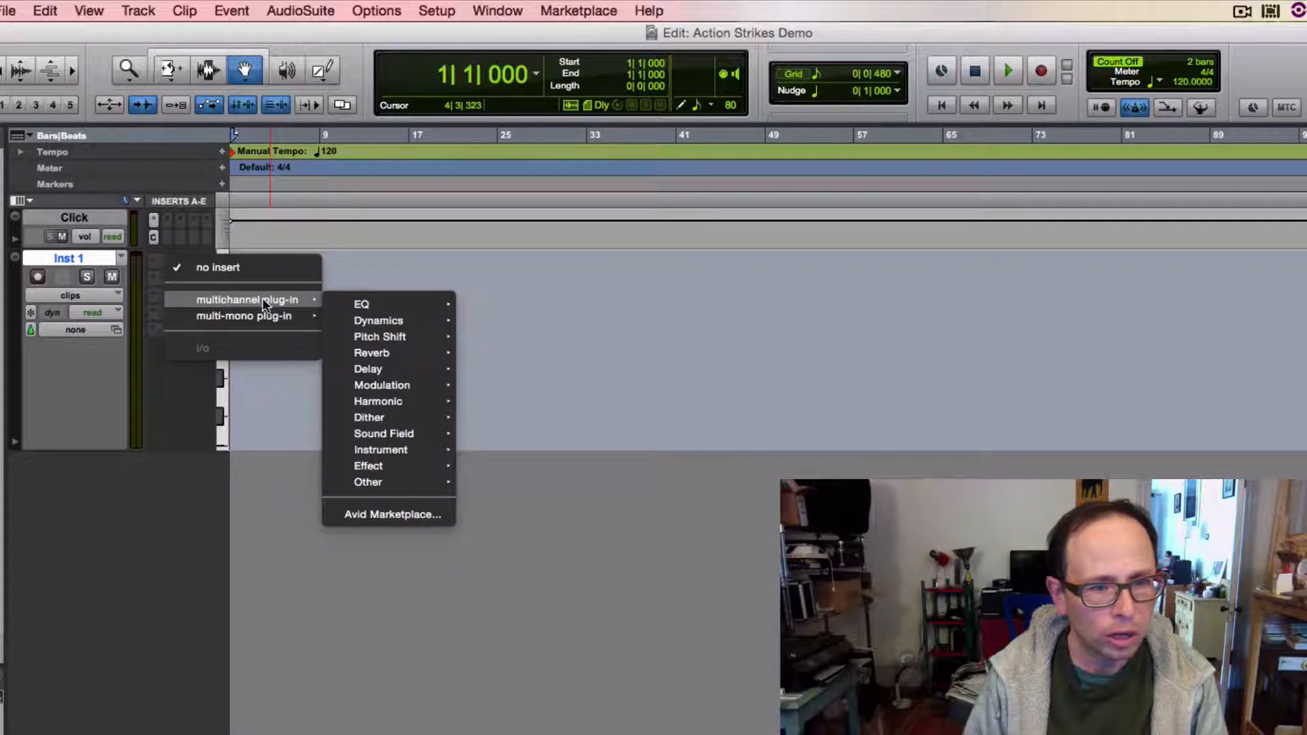
mouse_move(367, 416)
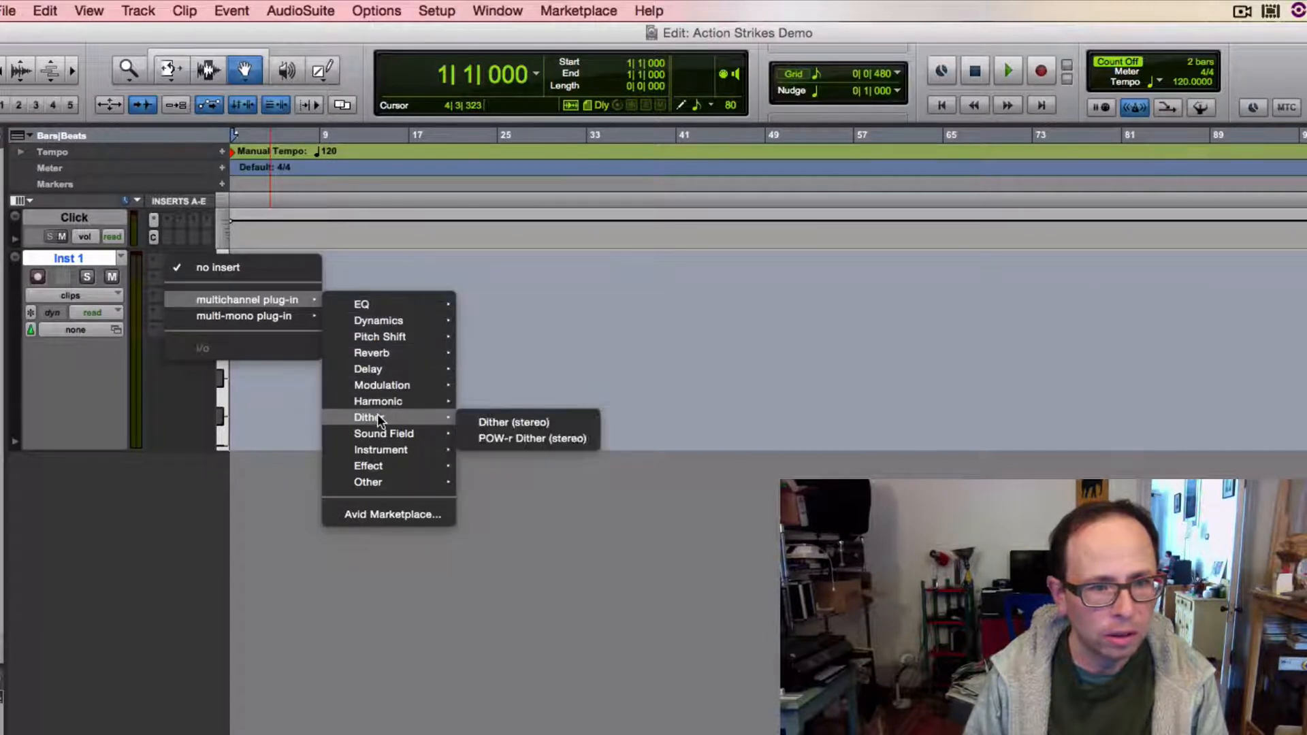
mouse_move(382, 449)
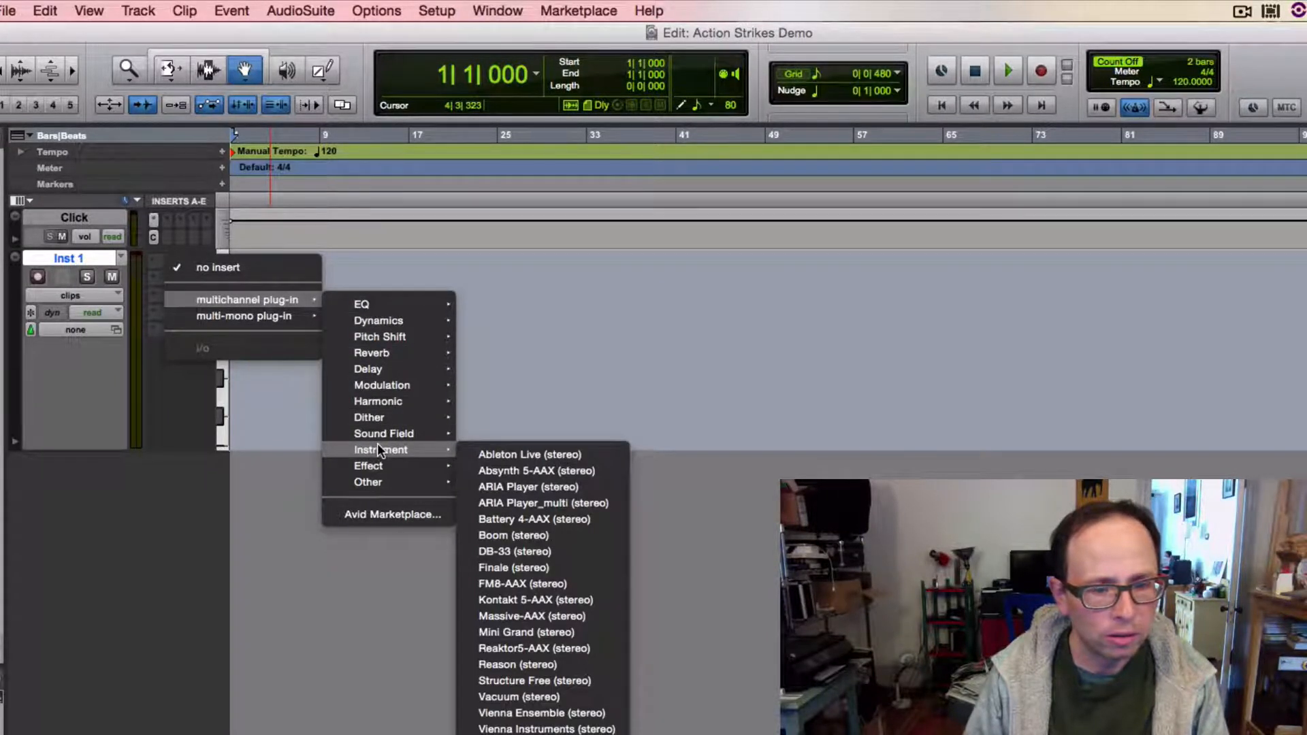
mouse_move(533, 615)
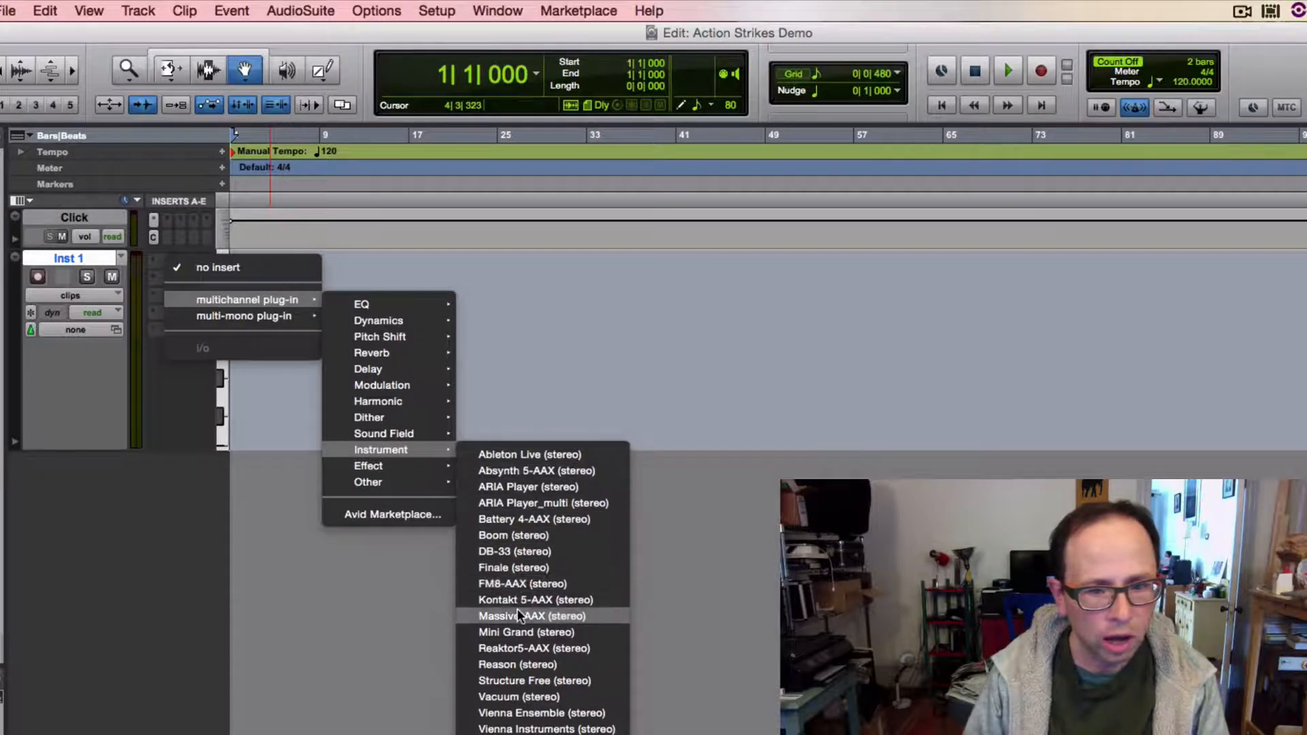
click(531, 615)
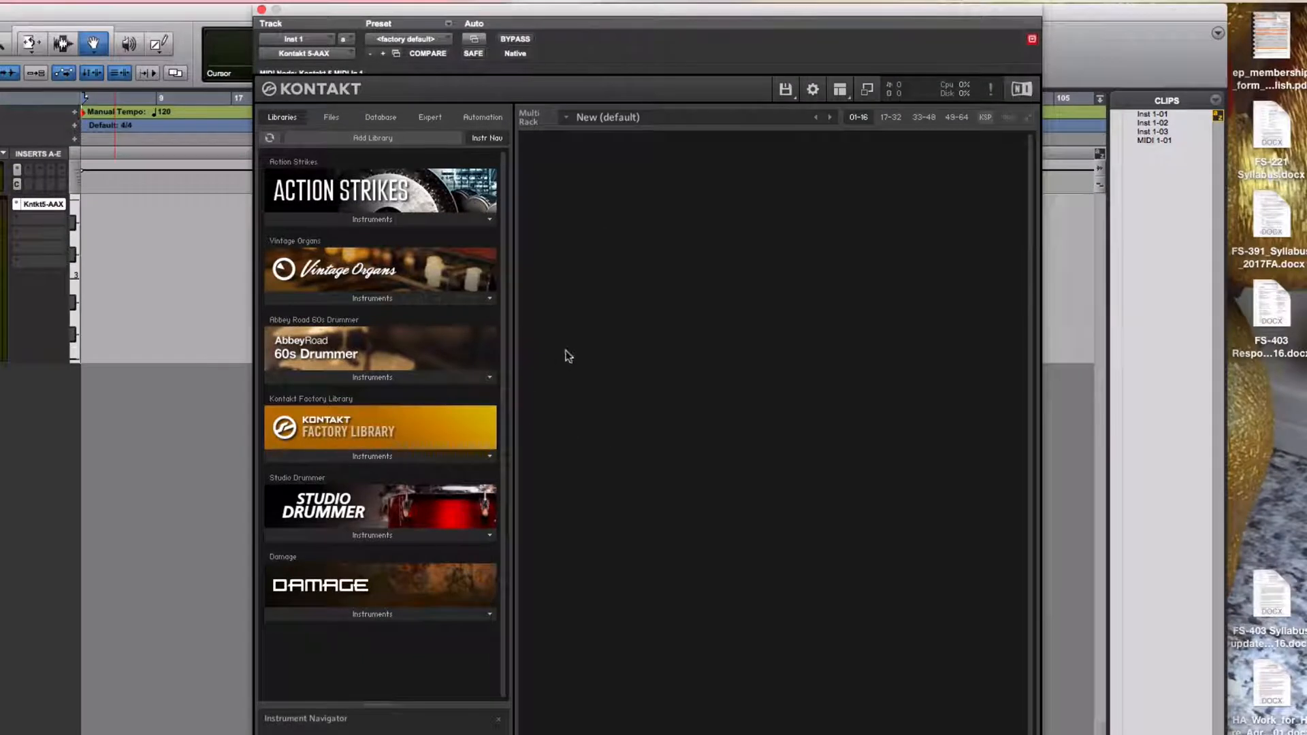
mouse_move(727, 603)
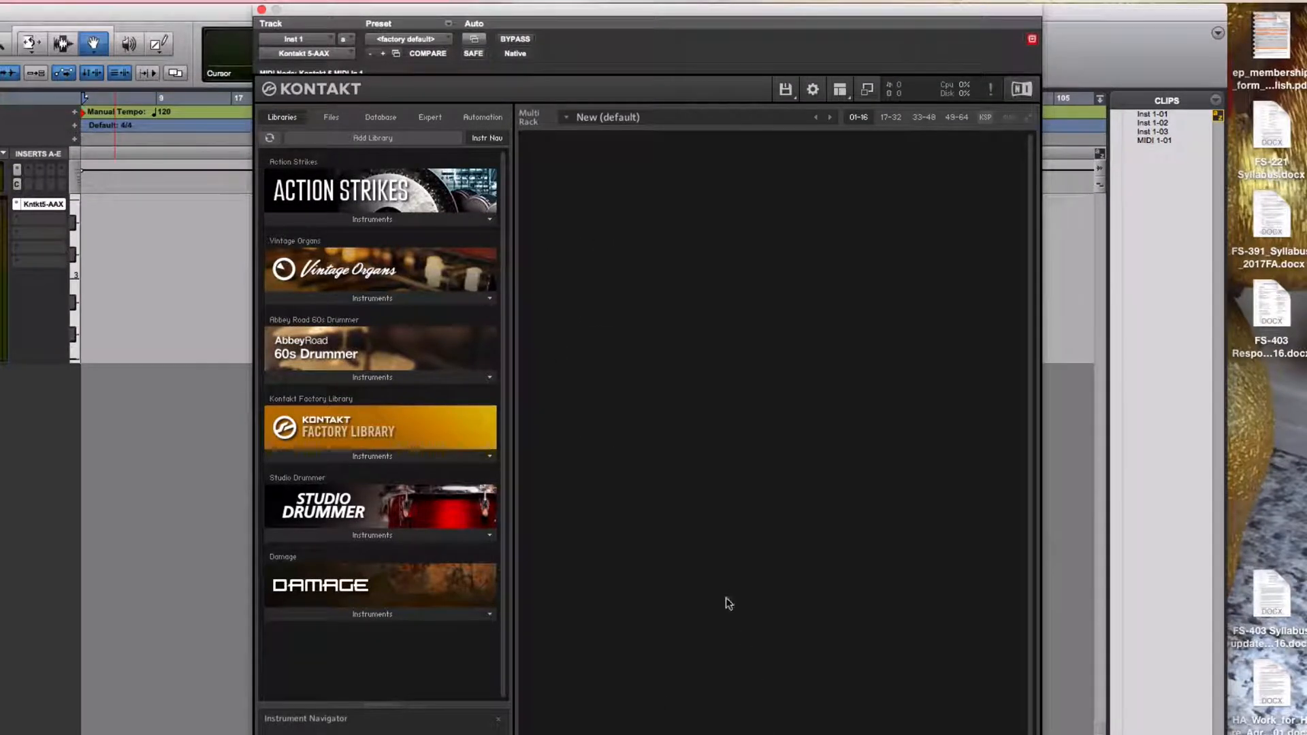
- Enable Kontakt's Outputs panel and toggle the library Browser visibility
click(839, 90)
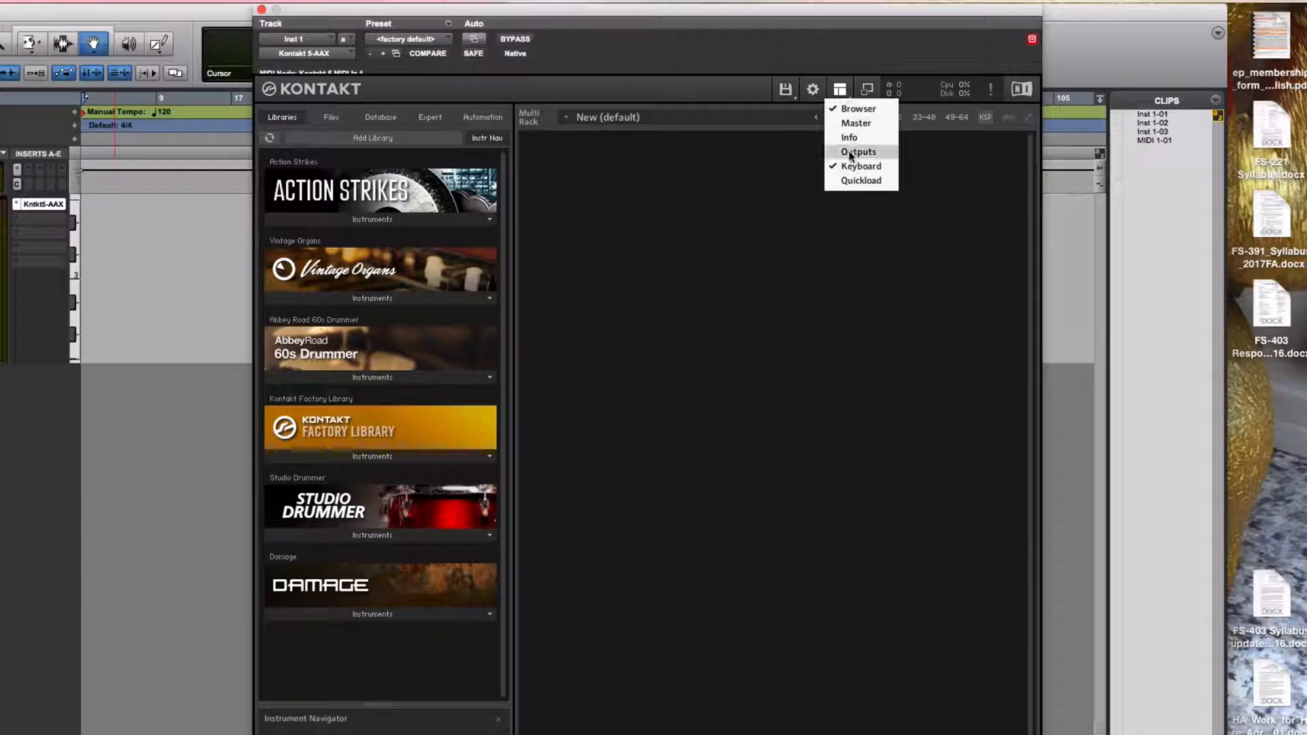
click(858, 151)
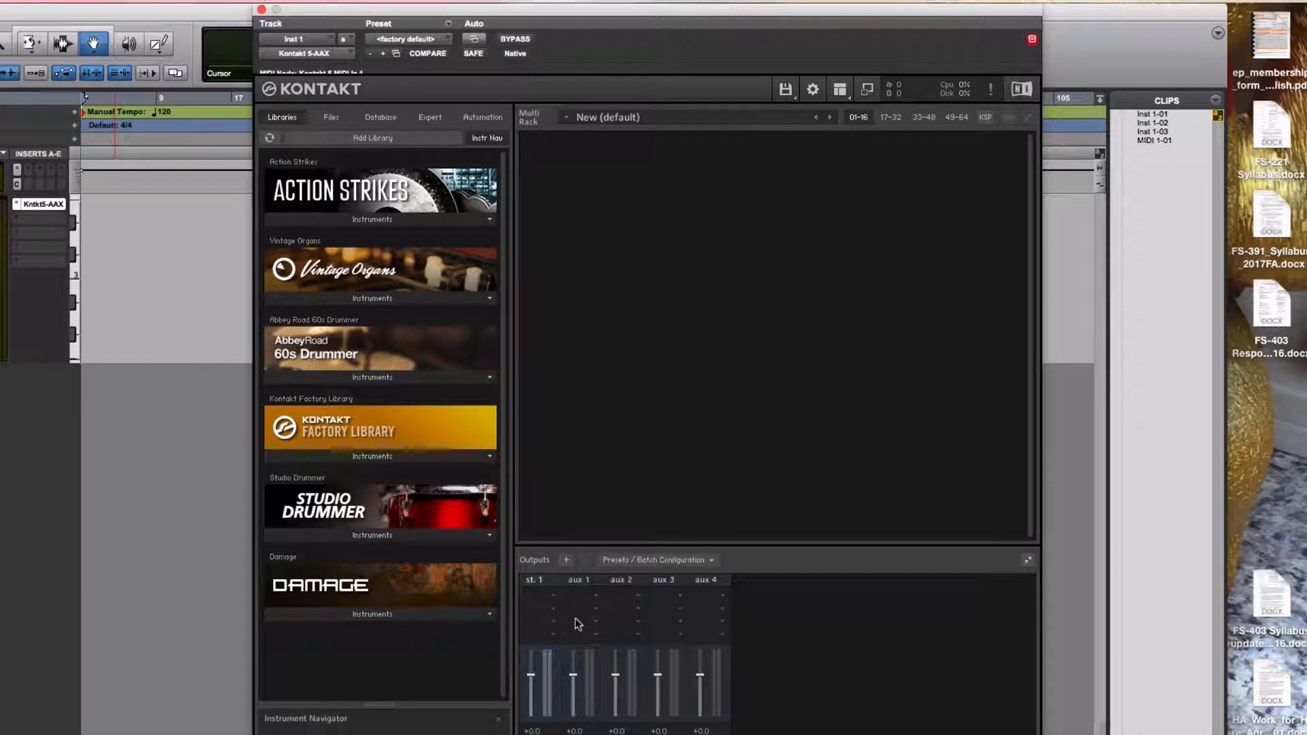
mouse_move(666, 425)
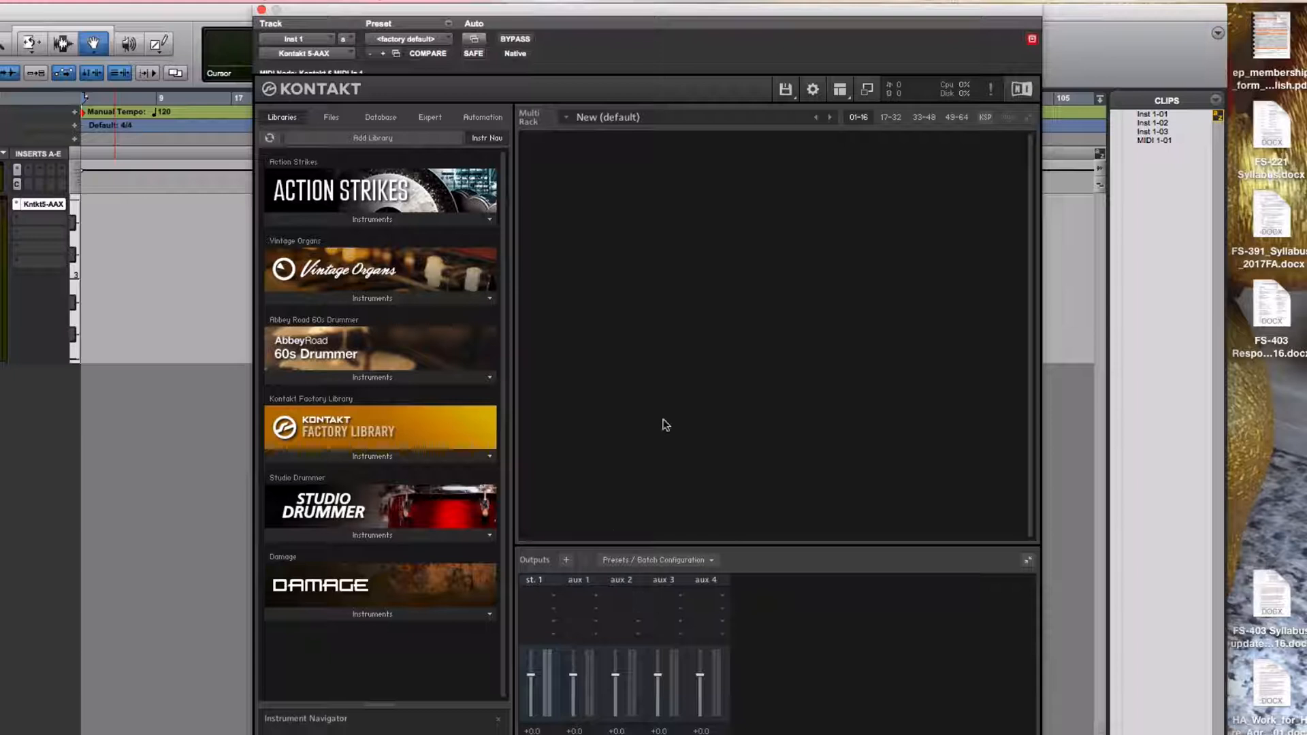
mouse_move(744, 258)
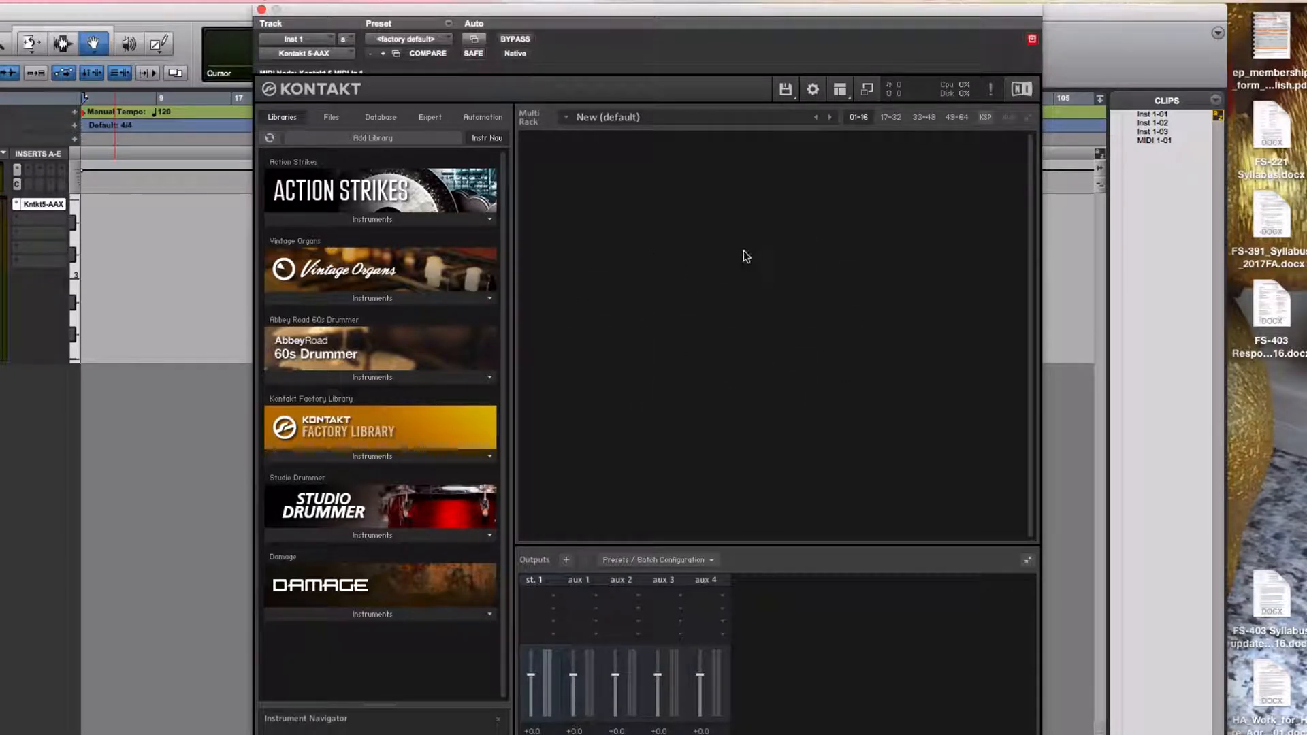
click(840, 89)
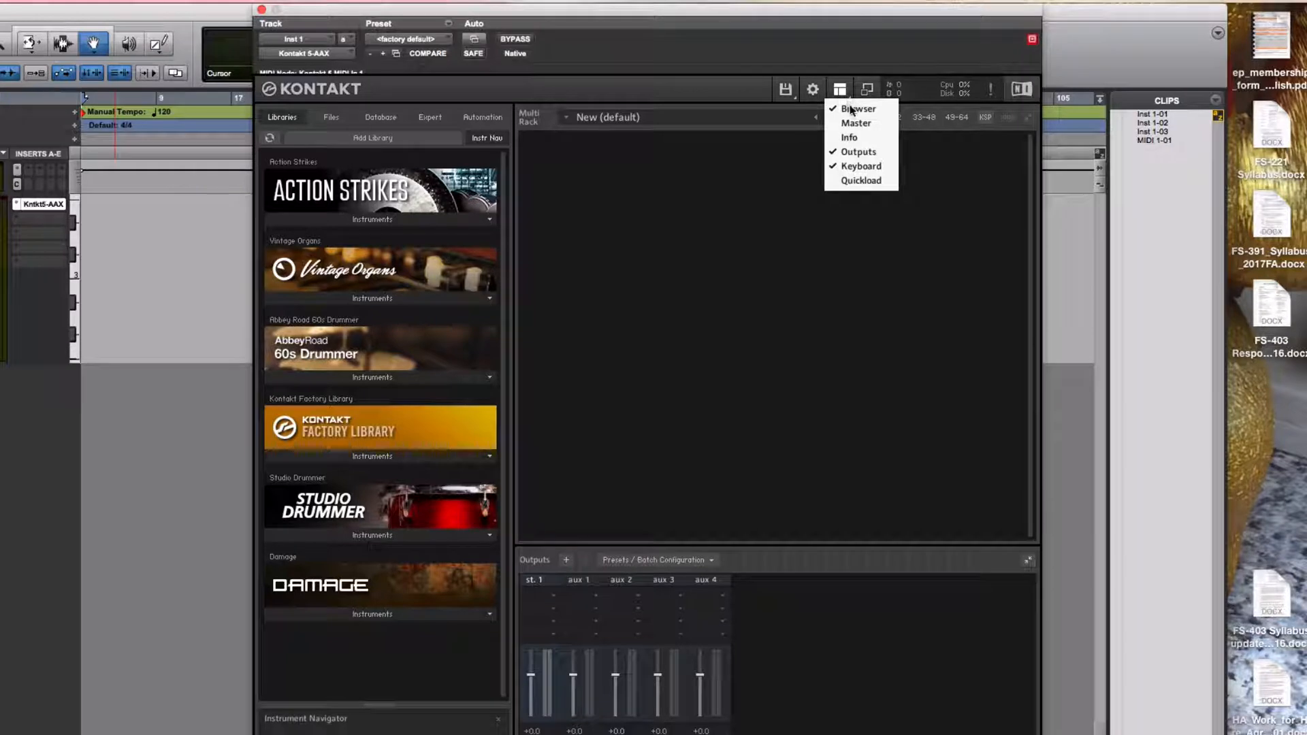
click(859, 108)
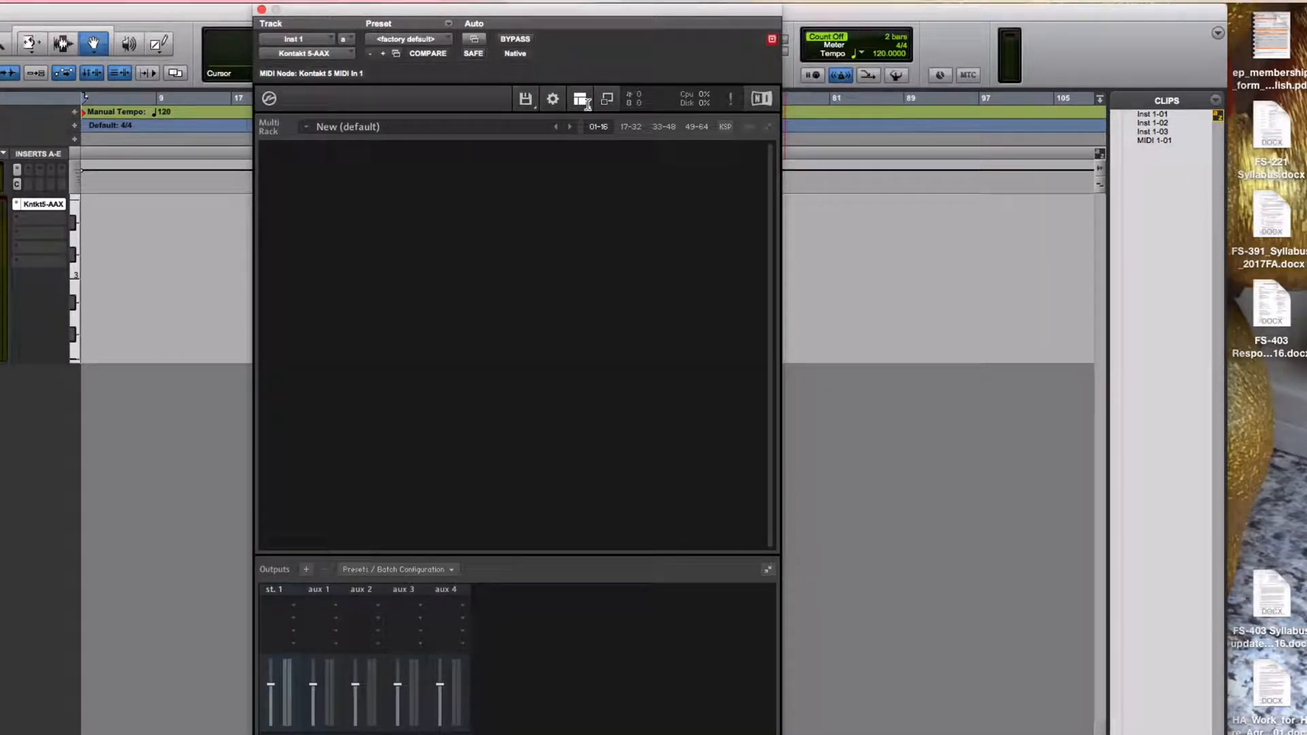
click(580, 98)
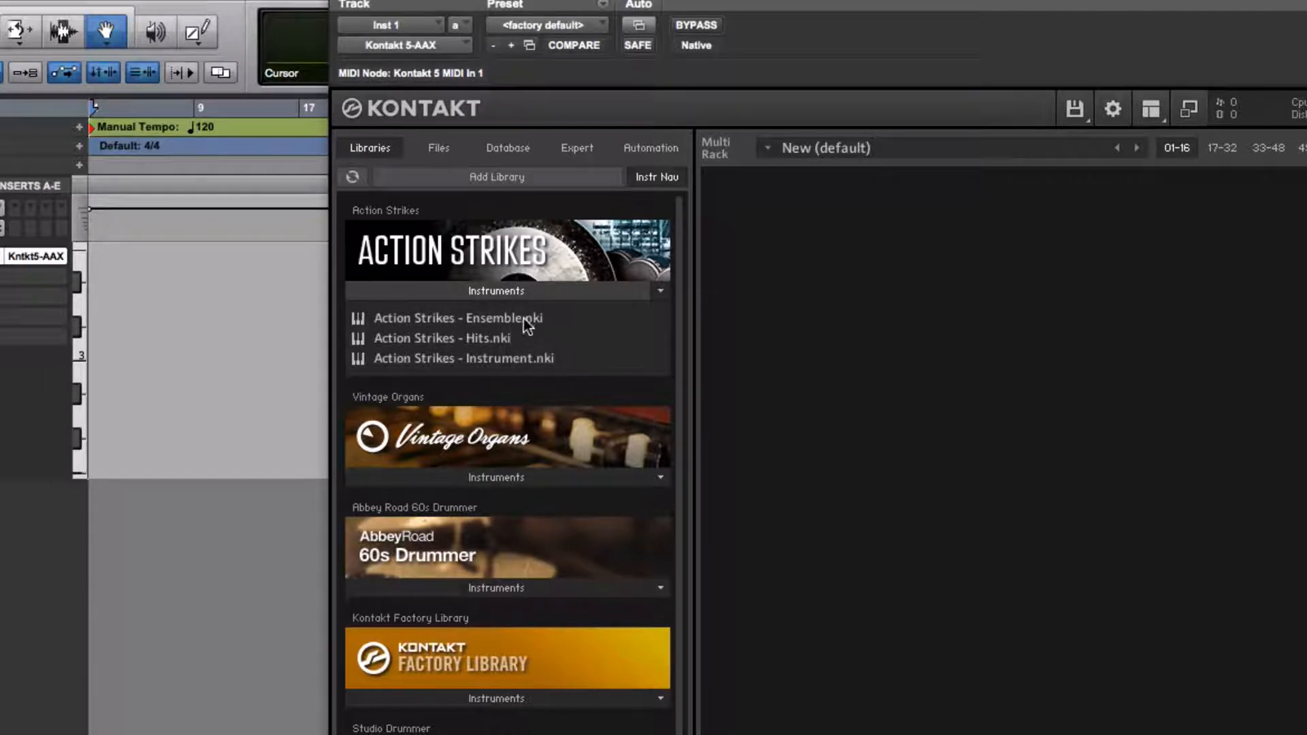
mouse_move(537, 379)
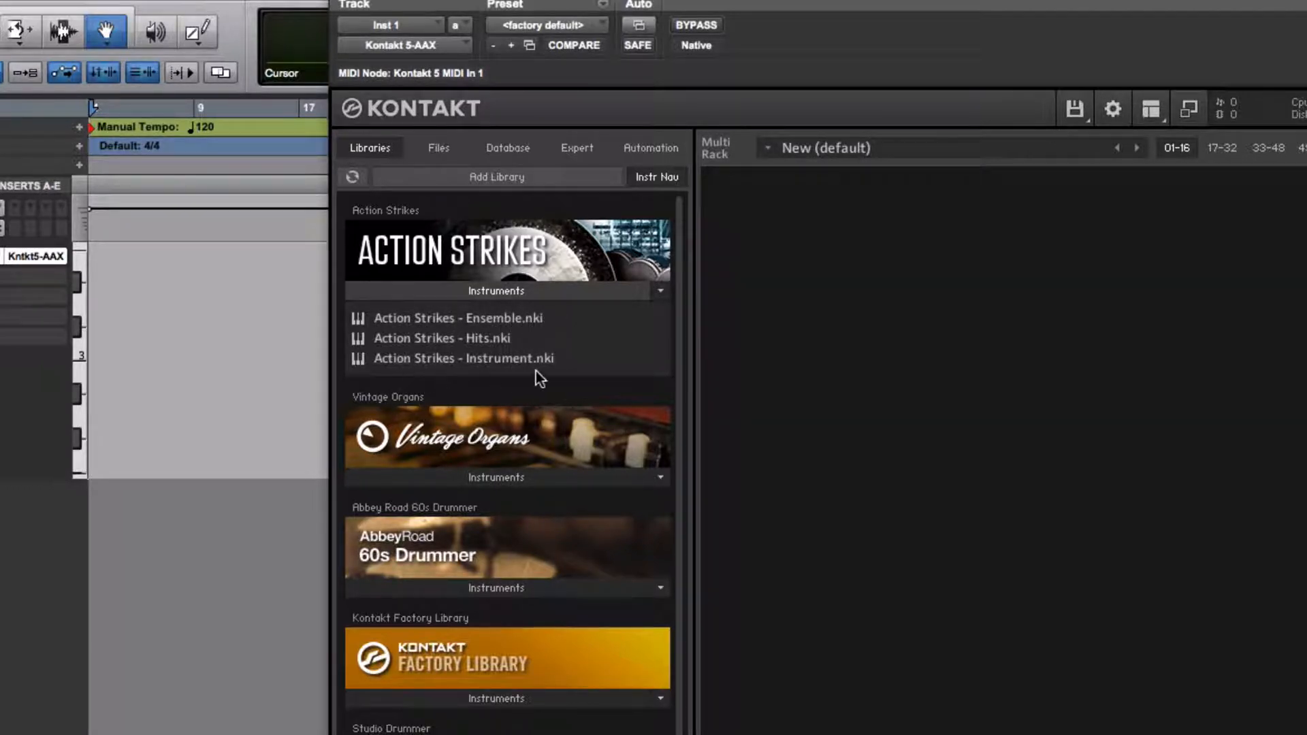
mouse_move(547, 369)
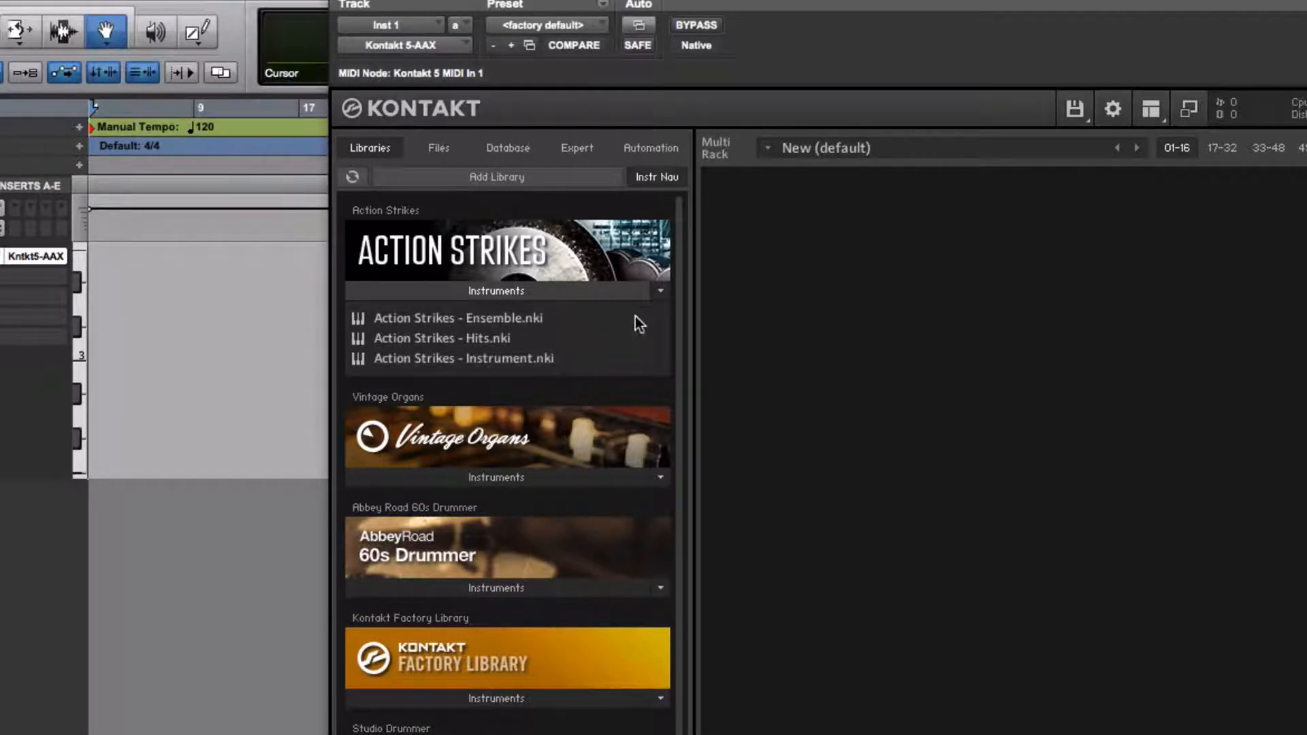
- Open Action Strikes Manual English.pdf from the library's options dropdown
click(660, 291)
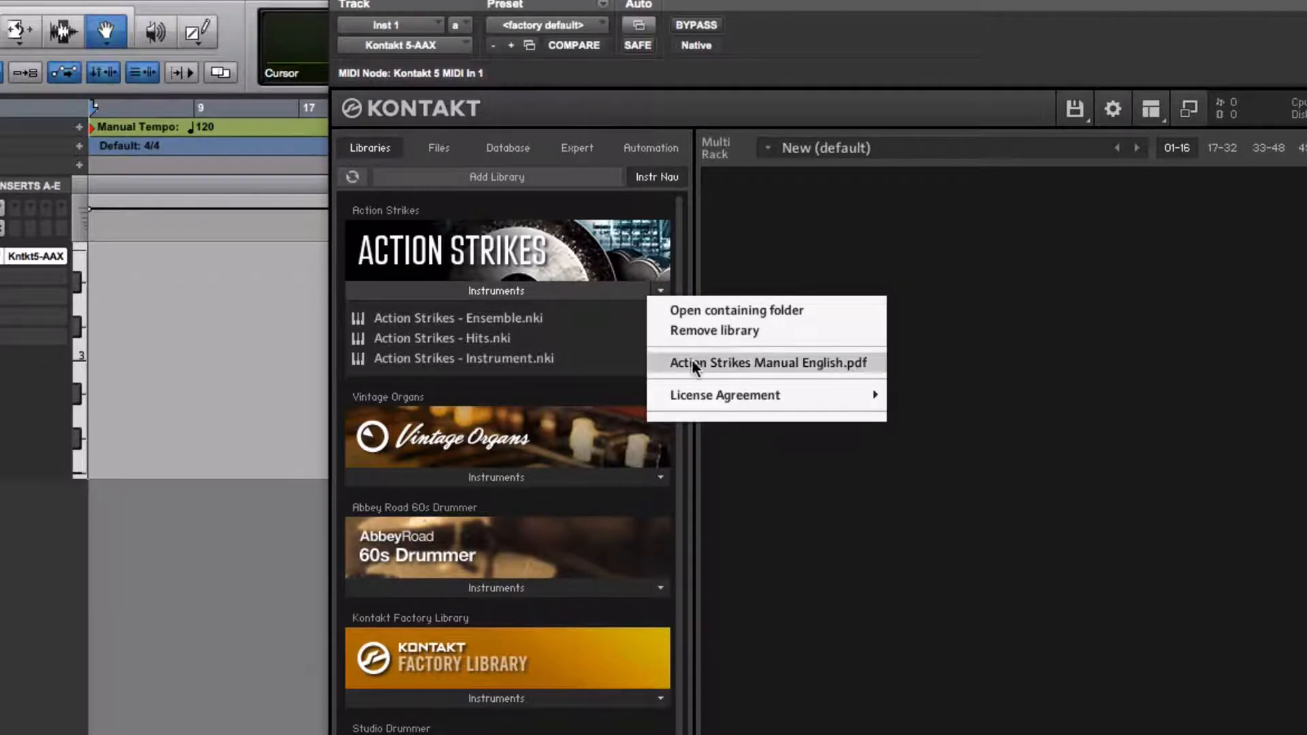
click(763, 362)
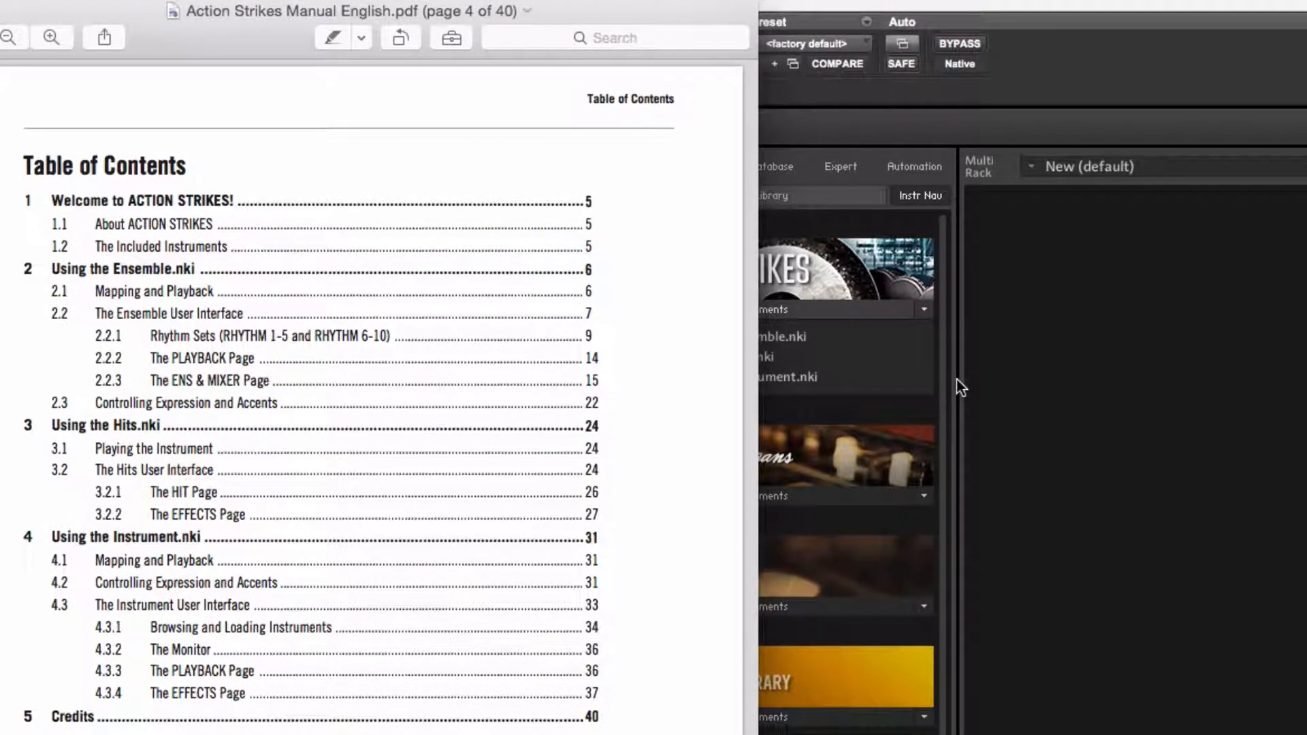
mouse_move(39, 284)
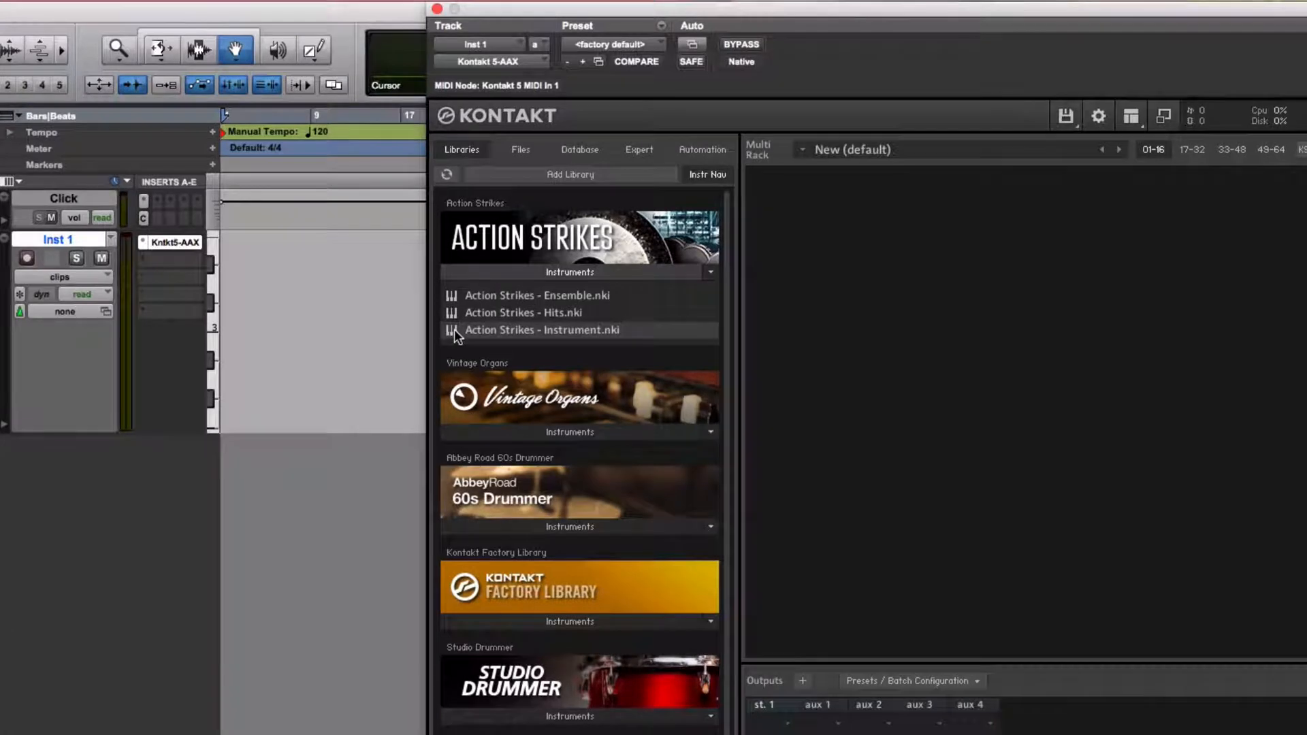
- Load Action Strikes - Instrument.nki into the rack and bring up its instrument browser
double_click(541, 330)
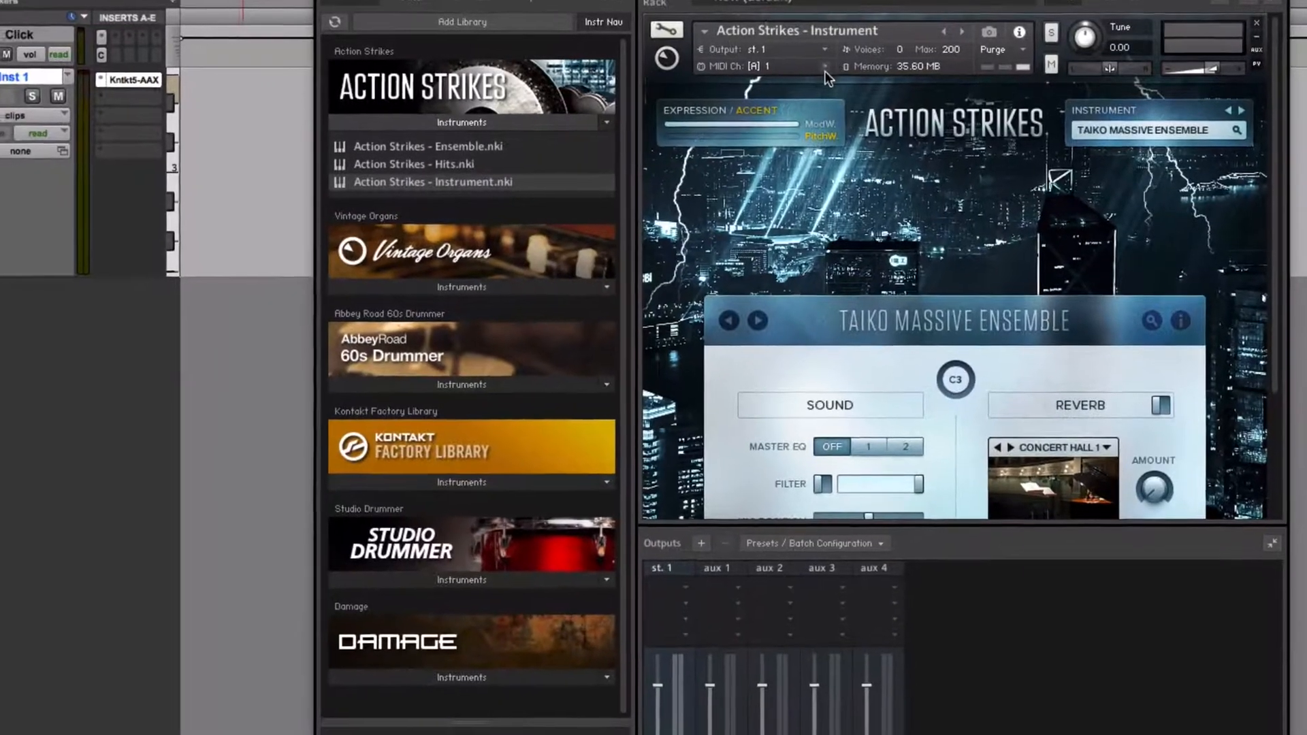
click(766, 67)
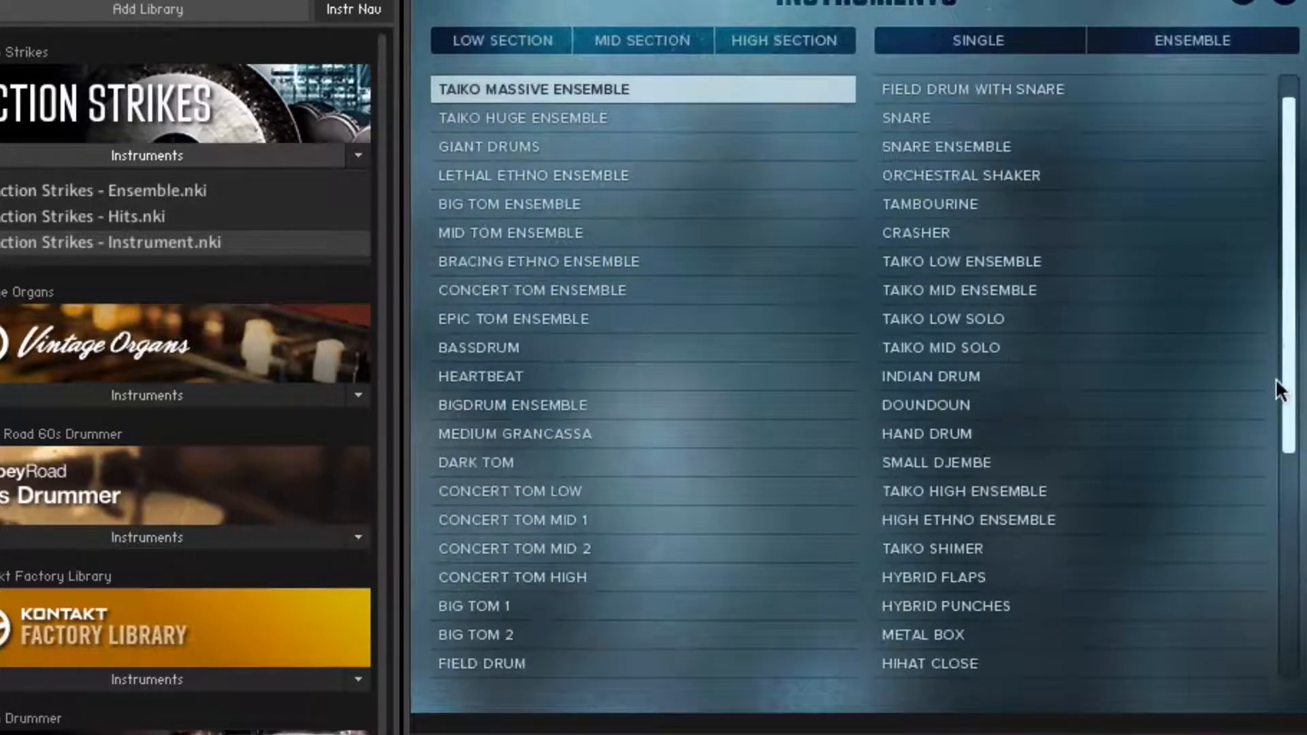
- Filter to High Section ensembles and select Taiko High Ensemble
scroll(down, 3)
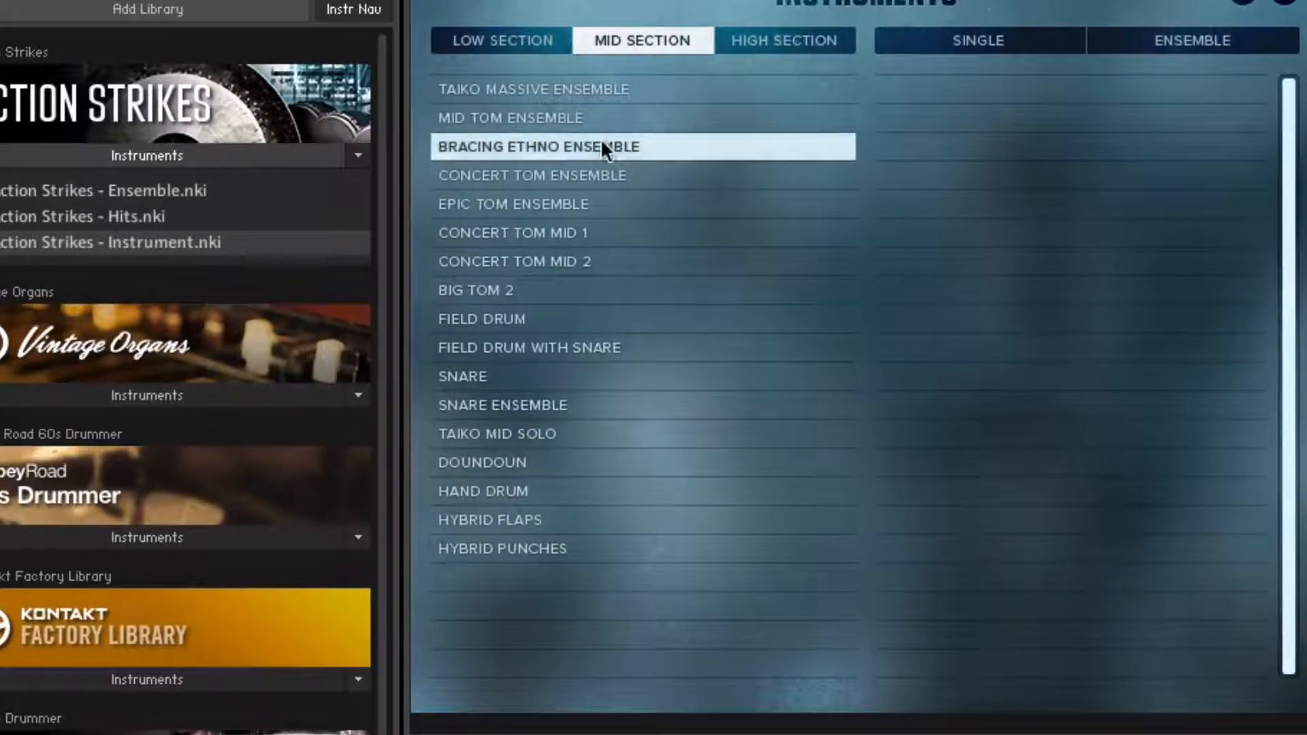
click(781, 40)
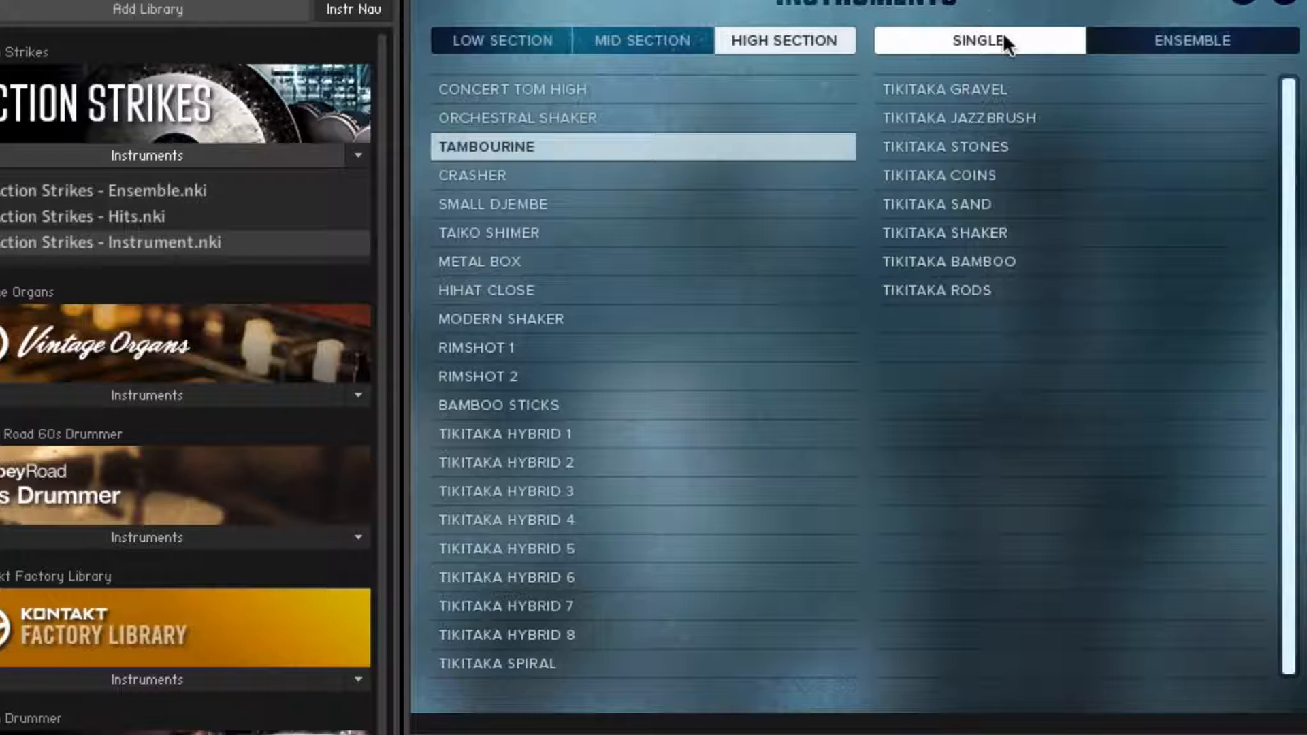
click(1190, 39)
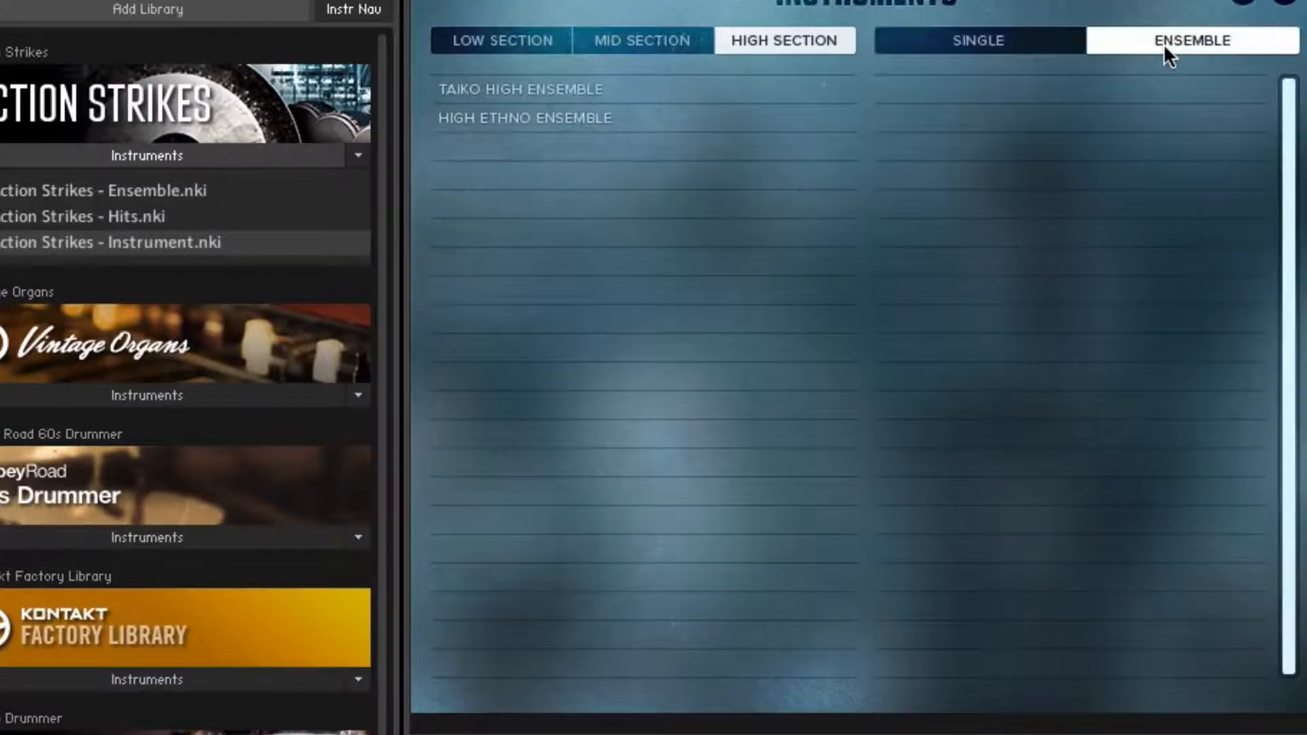
mouse_move(697, 276)
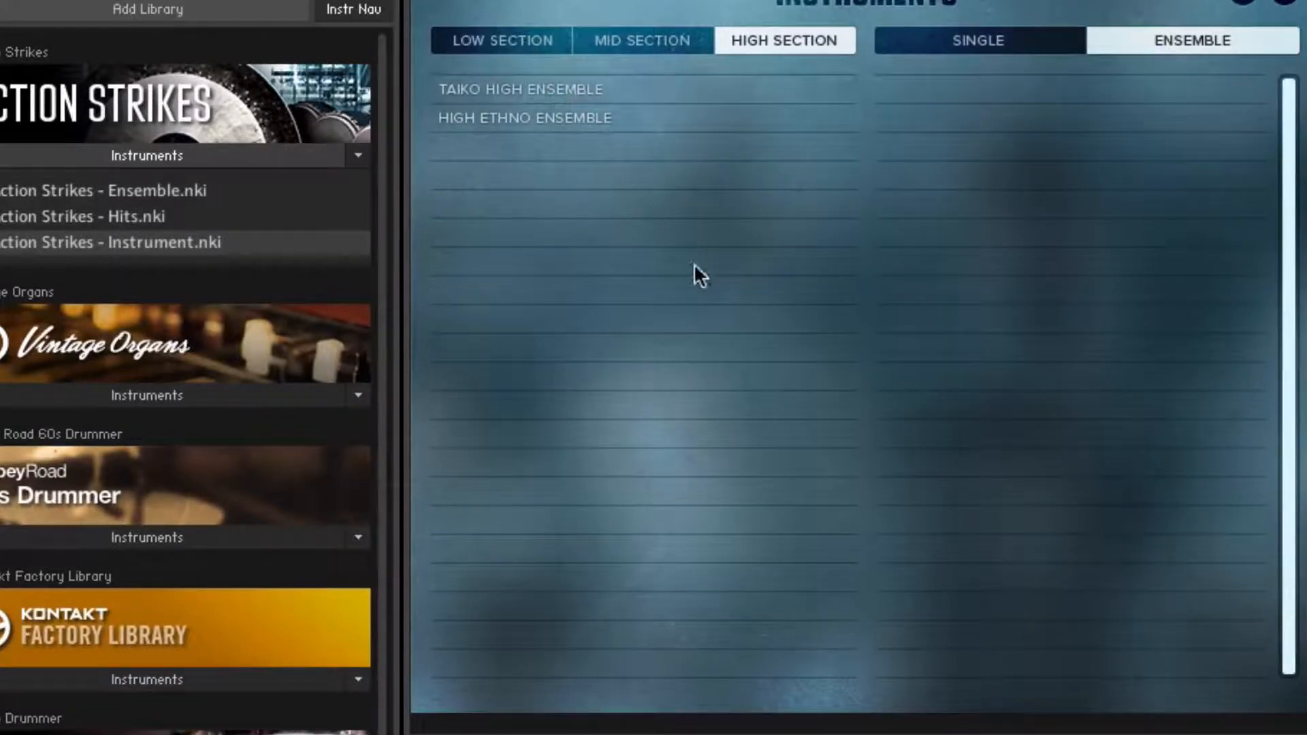
mouse_move(584, 259)
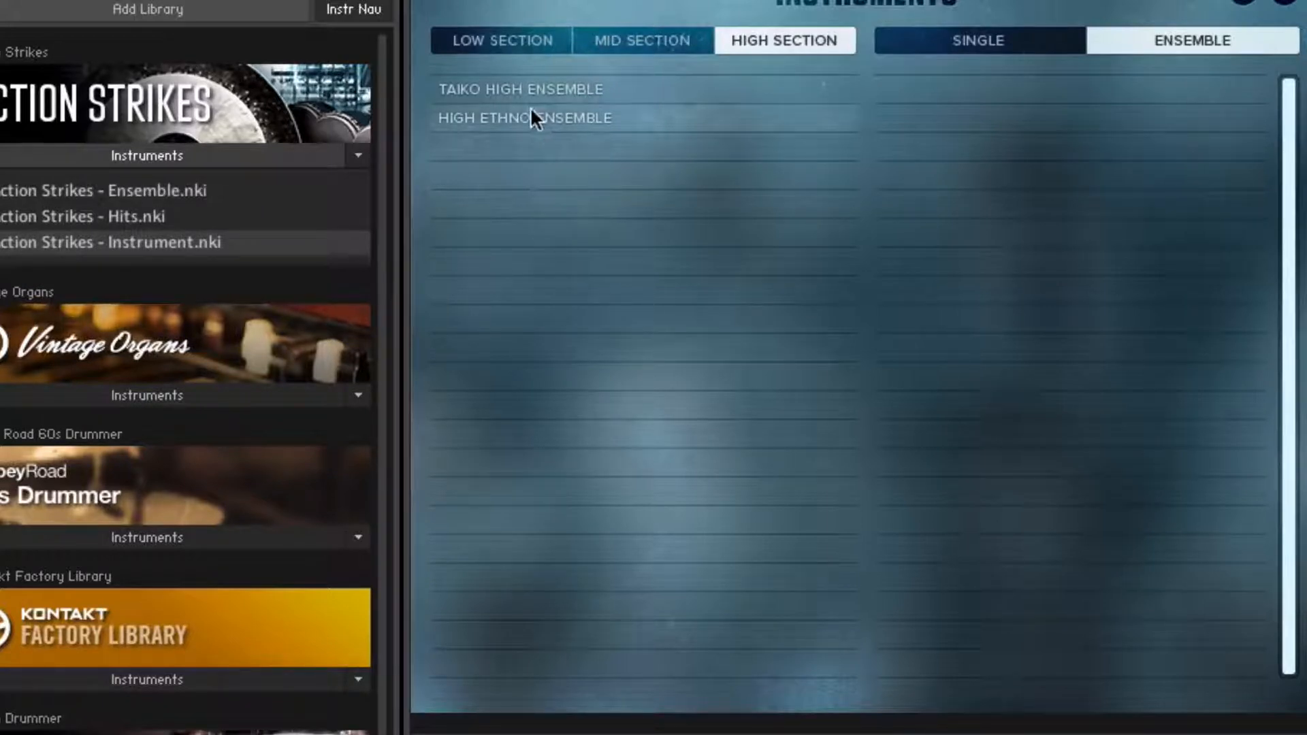
click(521, 90)
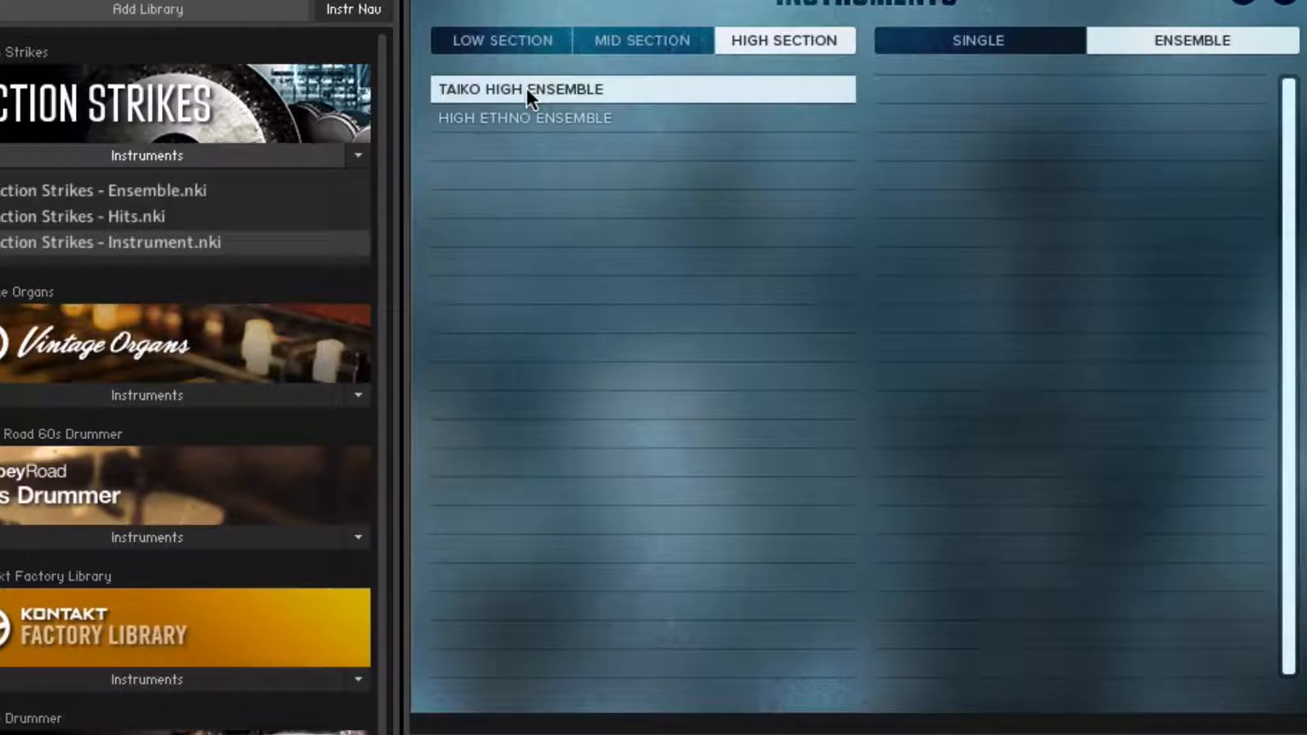
mouse_move(735, 227)
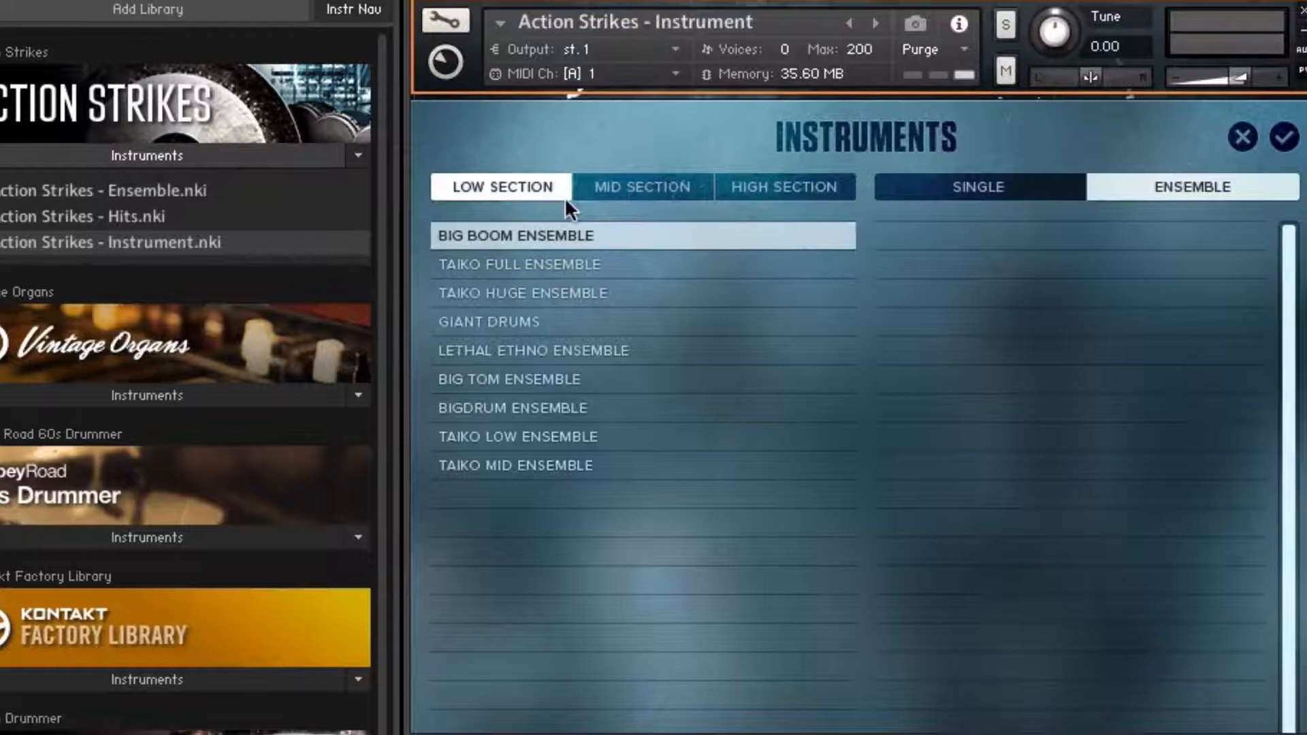
mouse_move(548, 294)
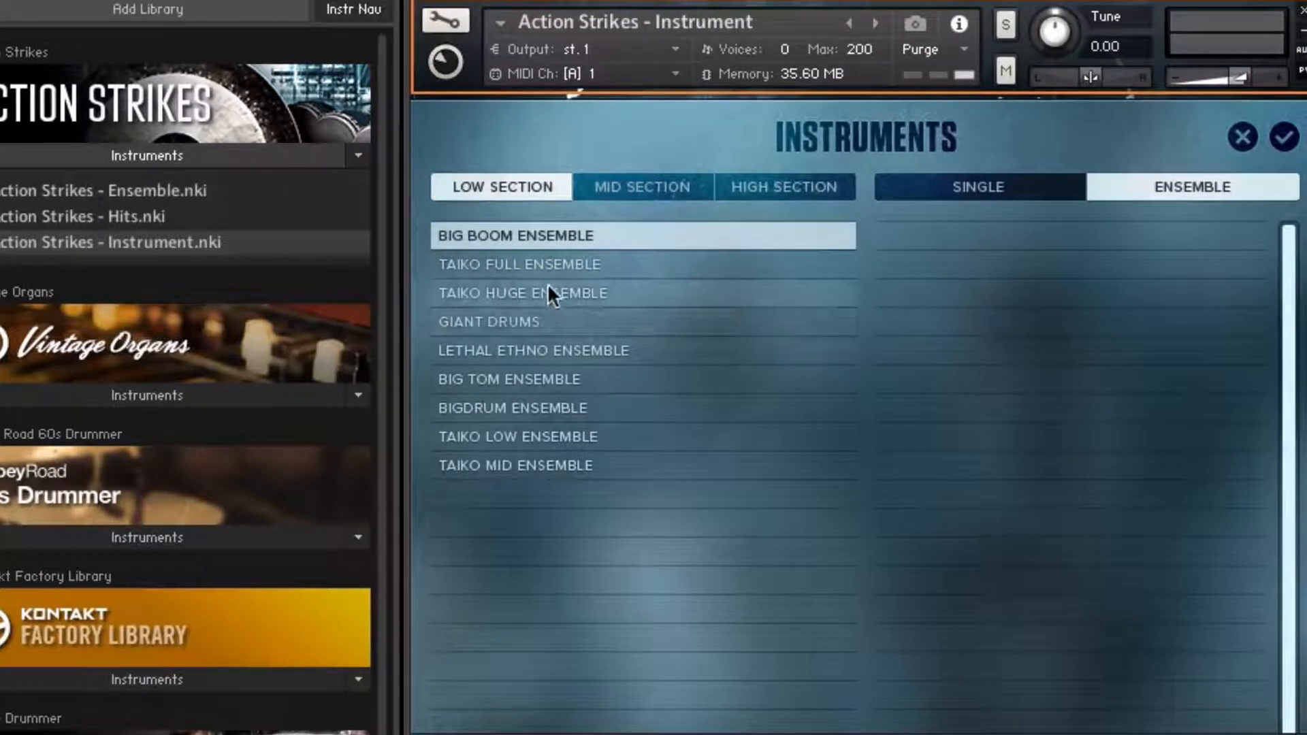
mouse_move(534, 293)
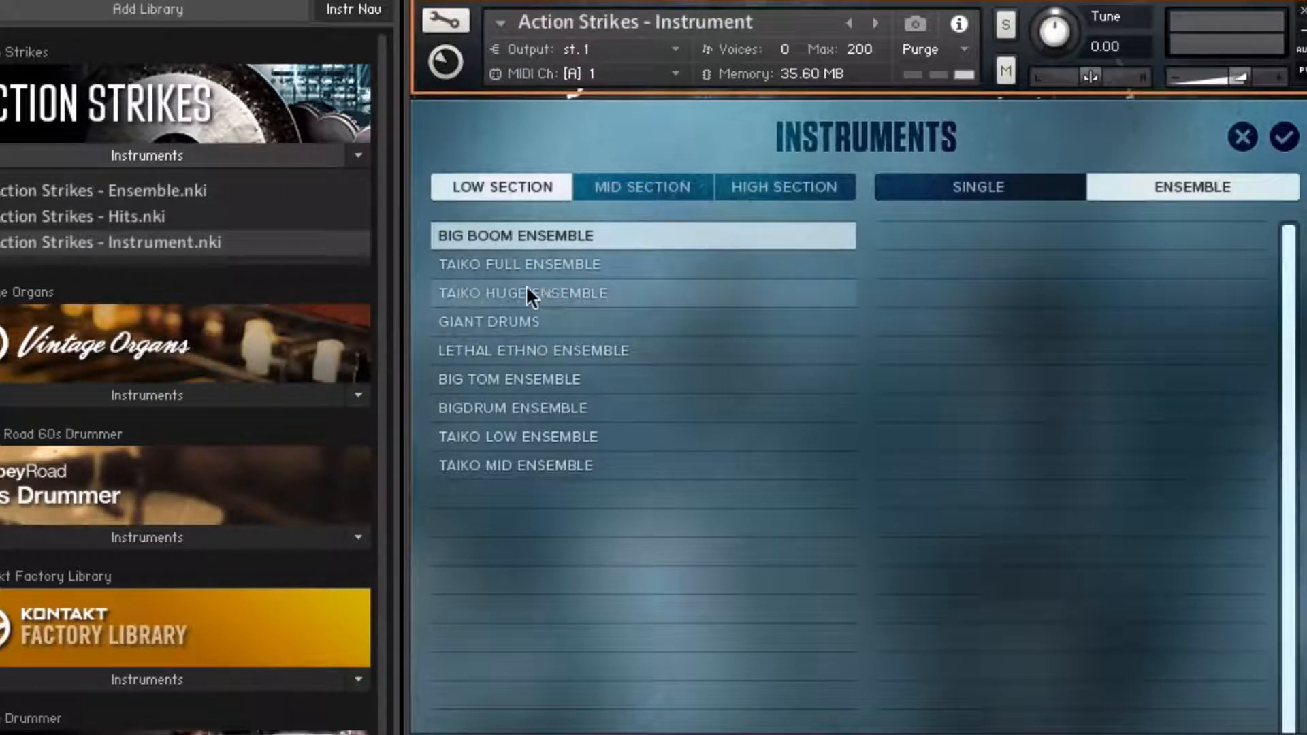
- Select Taiko Huge Ensemble from the low section and confirm it as the loaded instrument
click(523, 292)
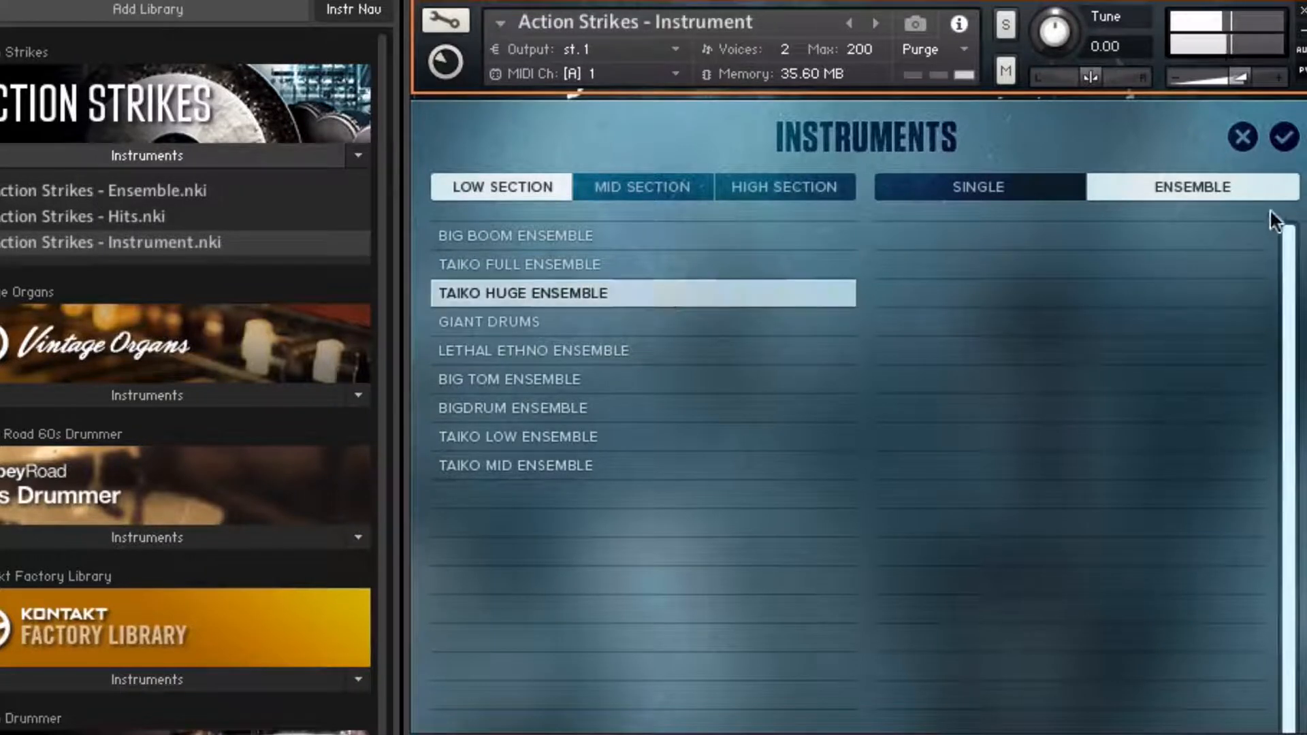
click(1280, 136)
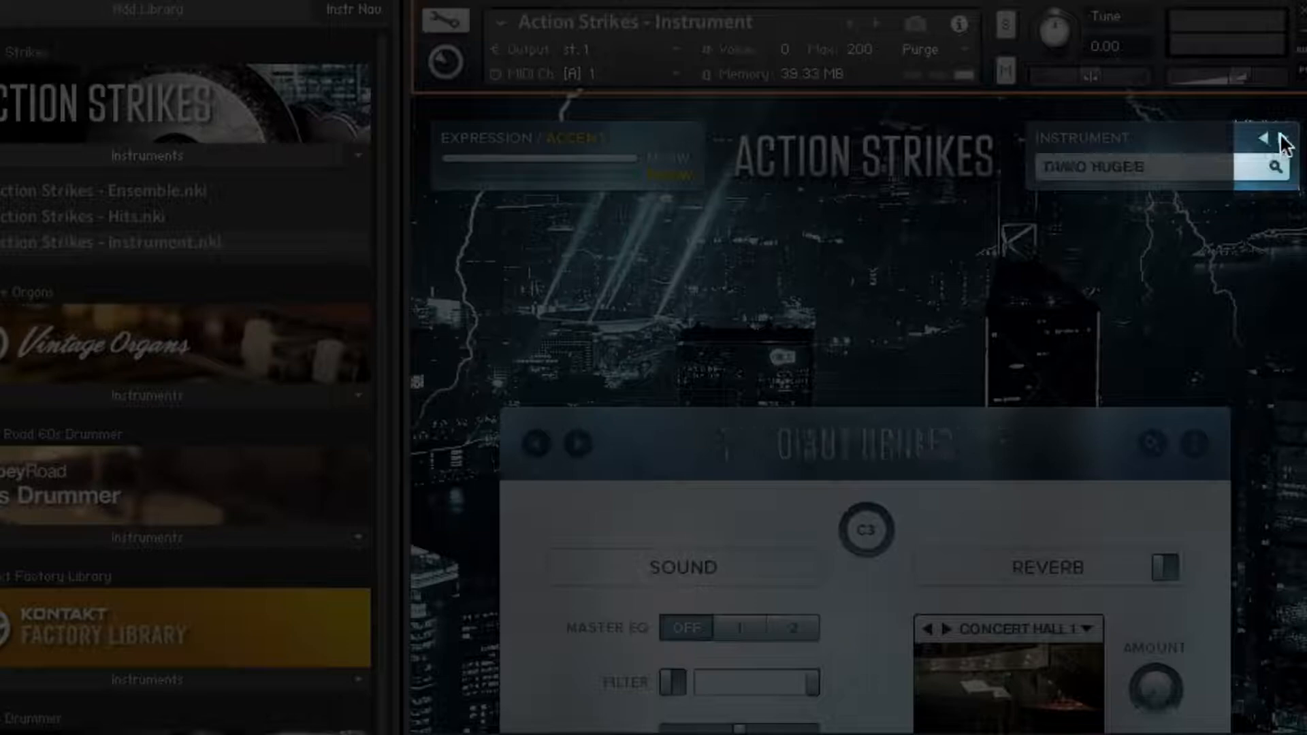
click(1262, 139)
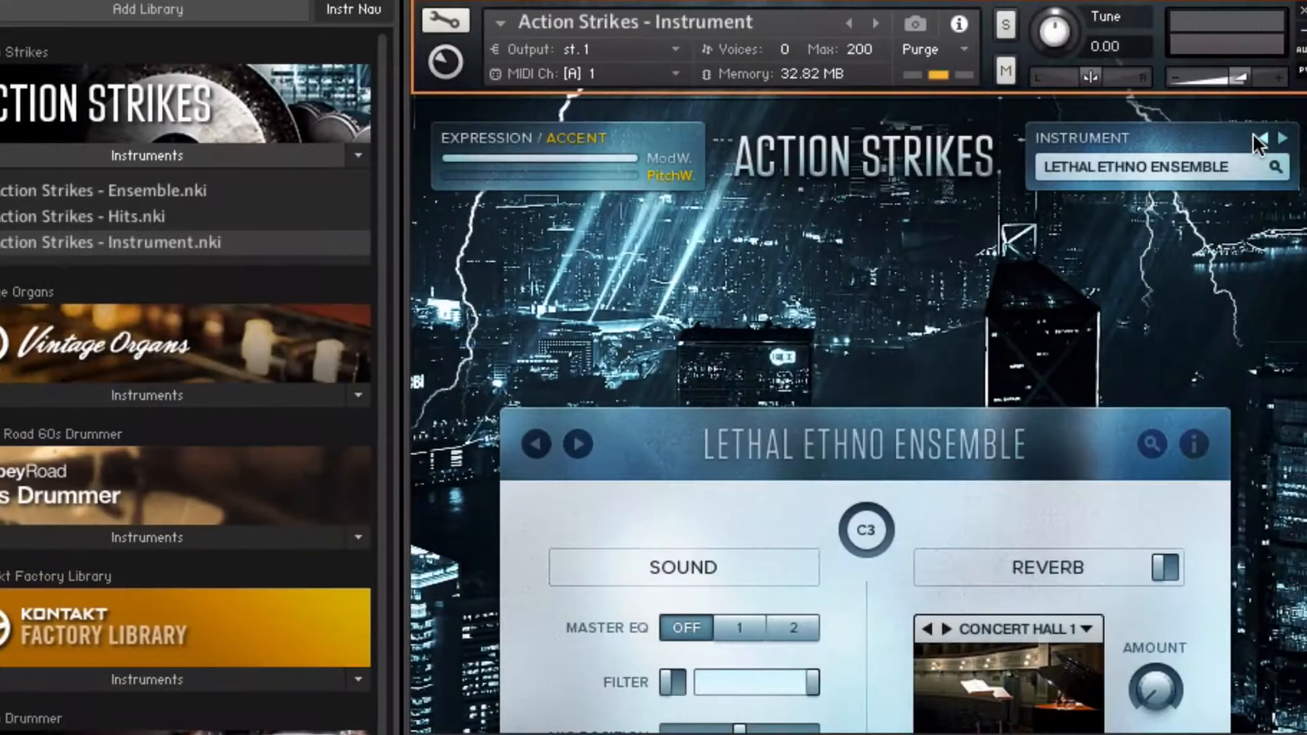
click(1282, 139)
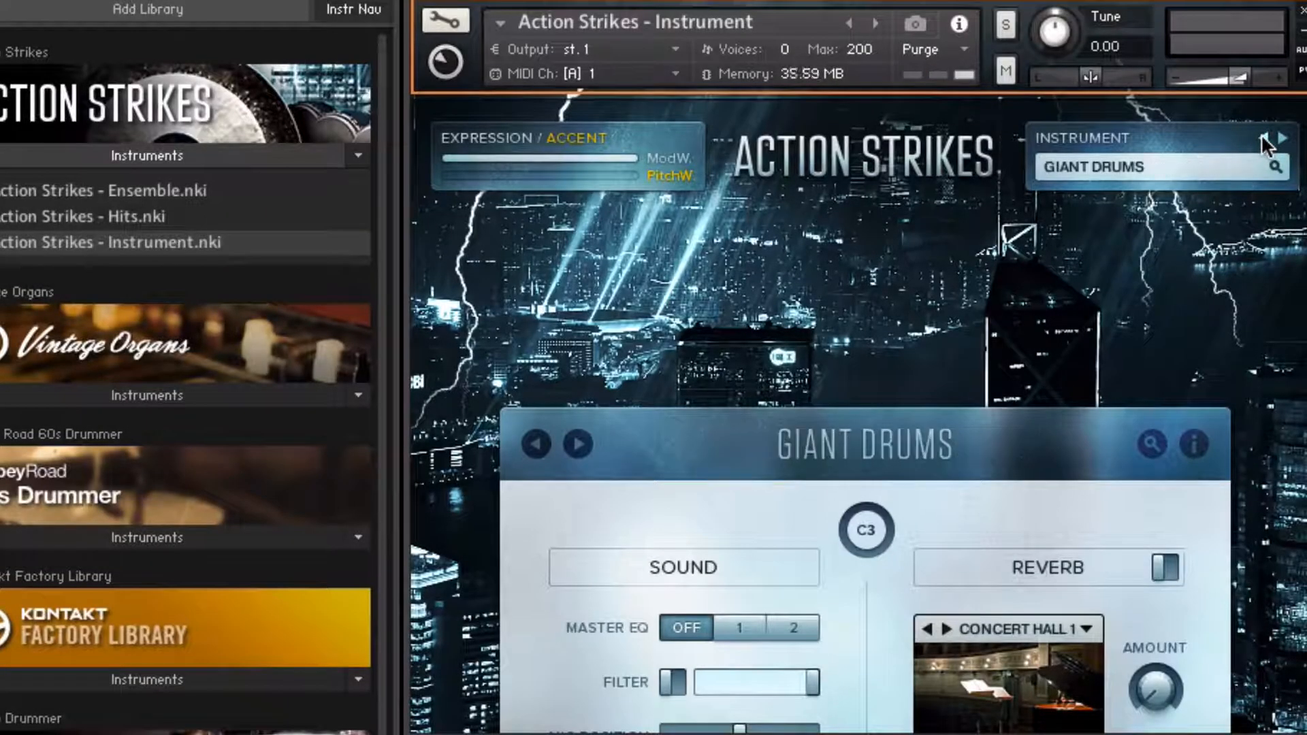
click(1282, 139)
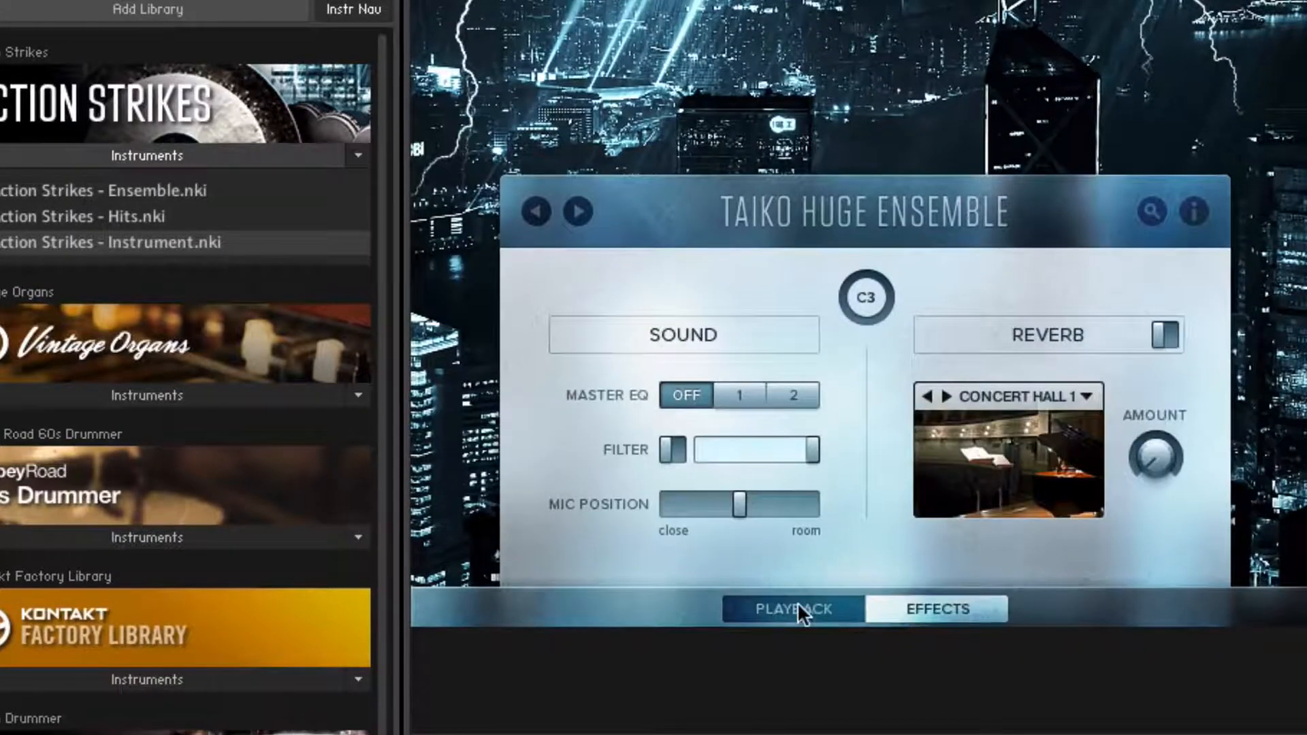
- On the Playback page, try Free Trigger and x2 tempo, then restore Phrase Sync at 1:1
click(790, 608)
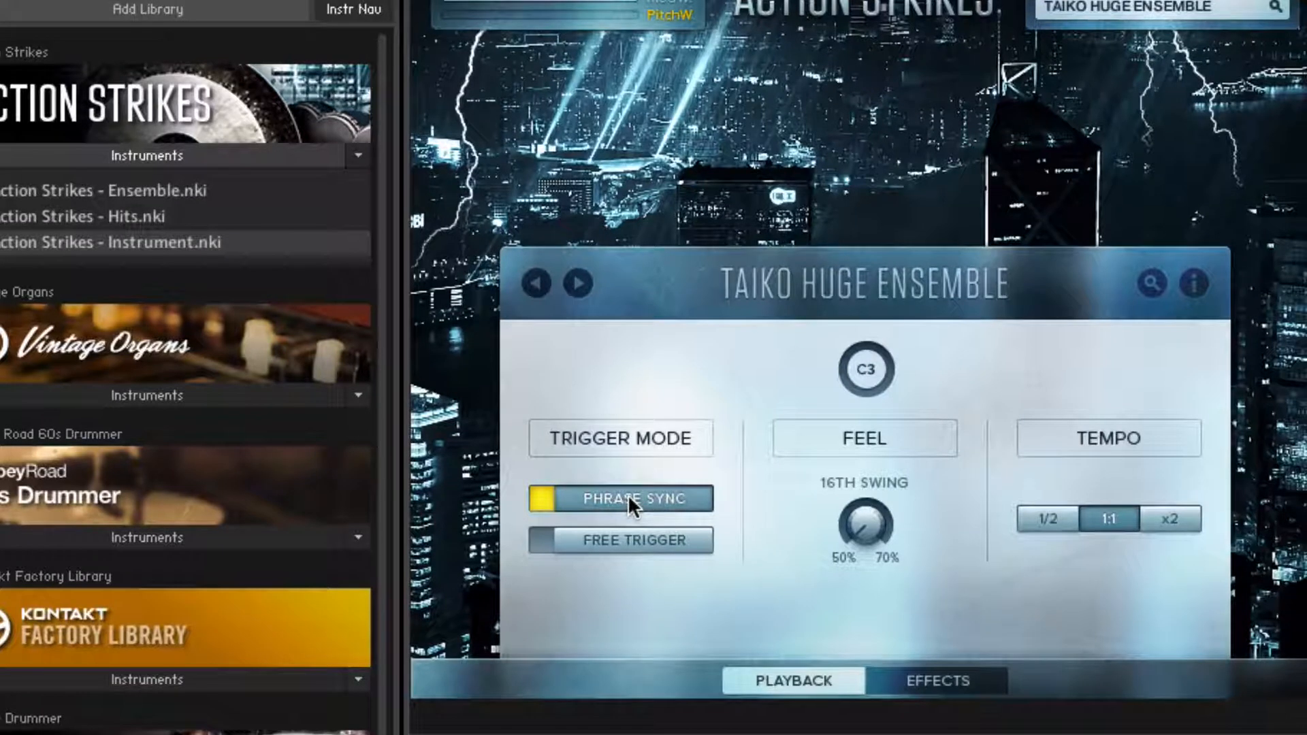
click(621, 541)
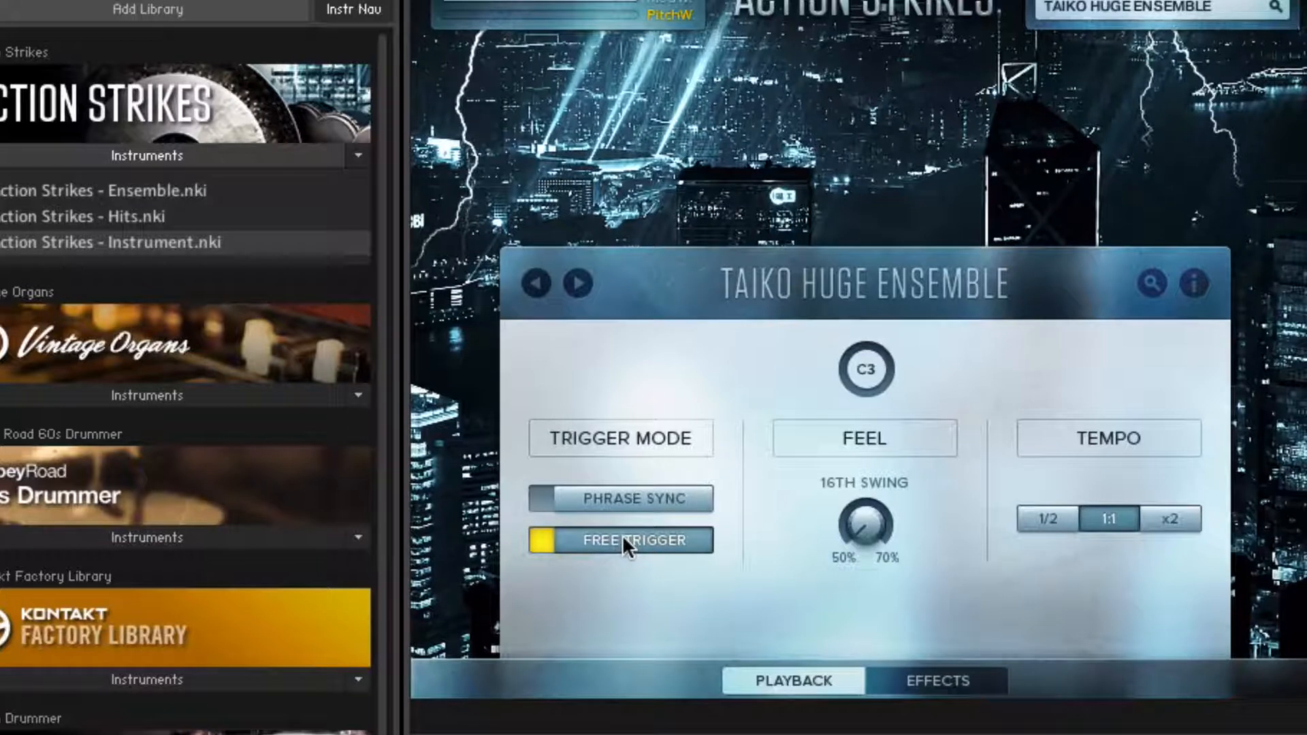
click(621, 499)
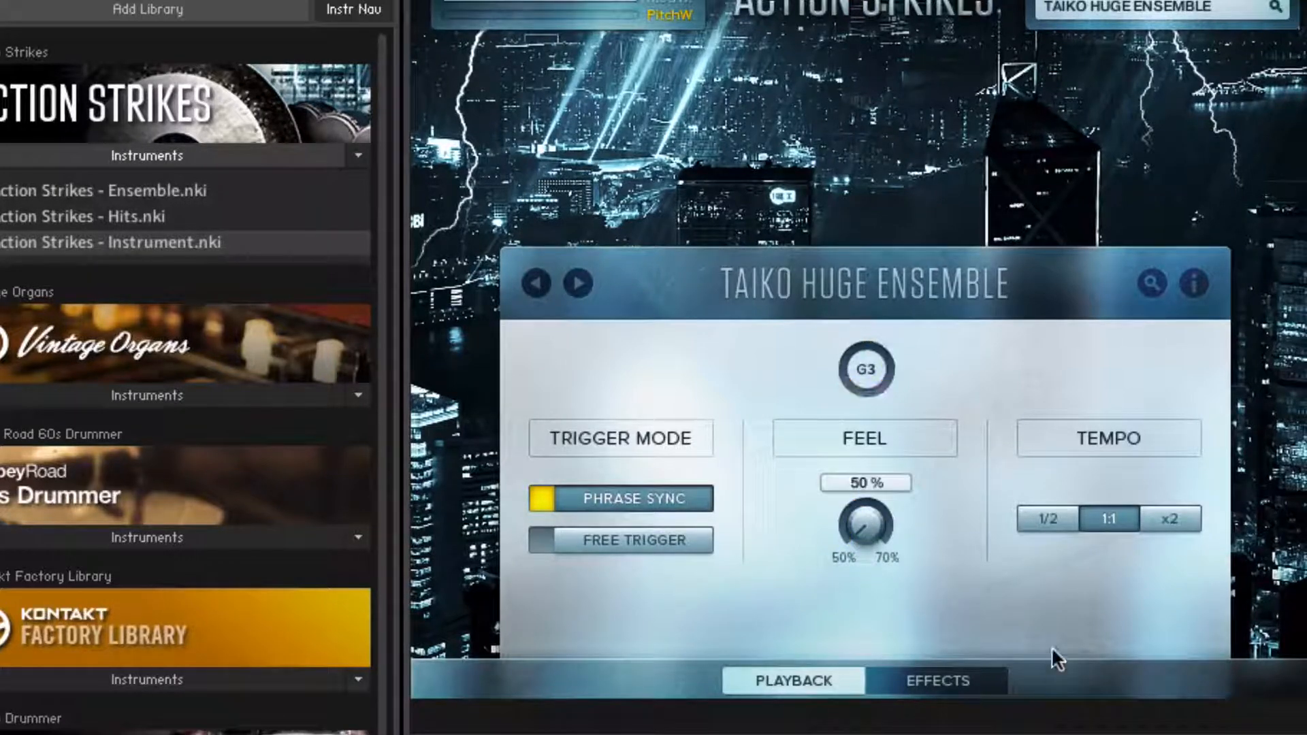
click(1049, 519)
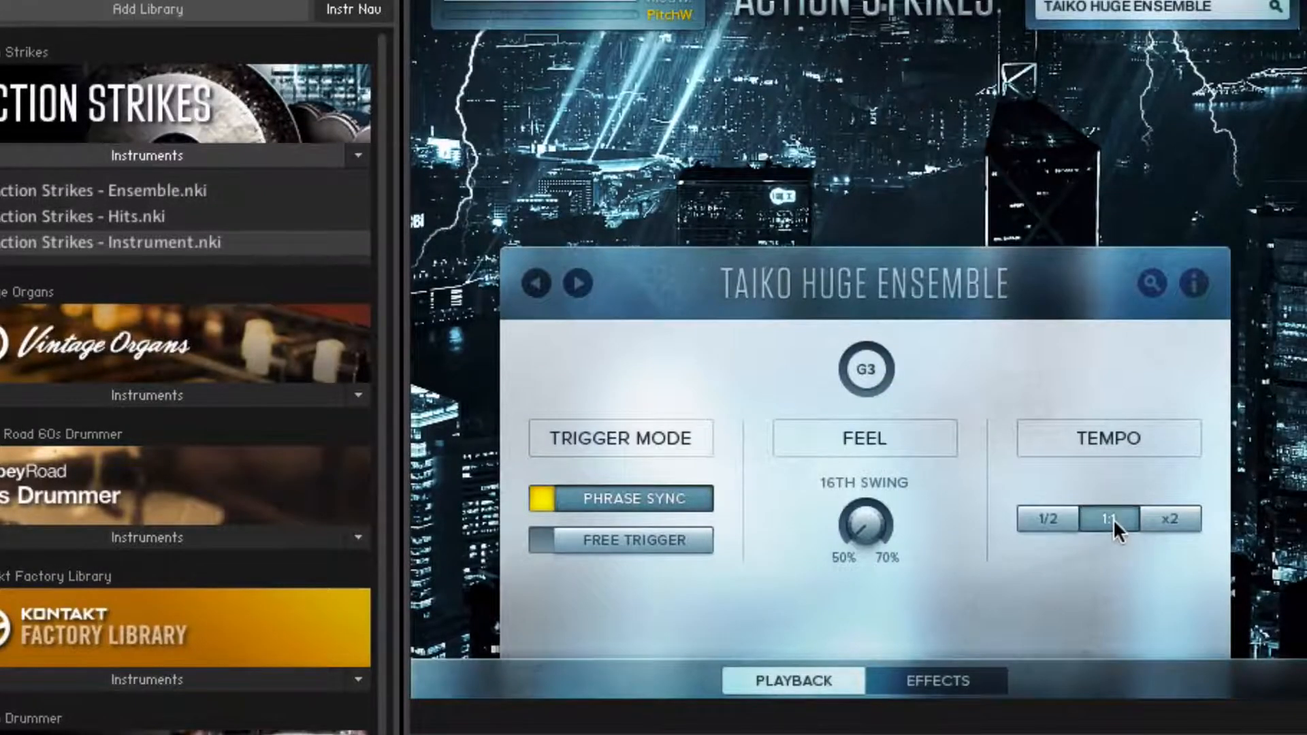
click(1169, 518)
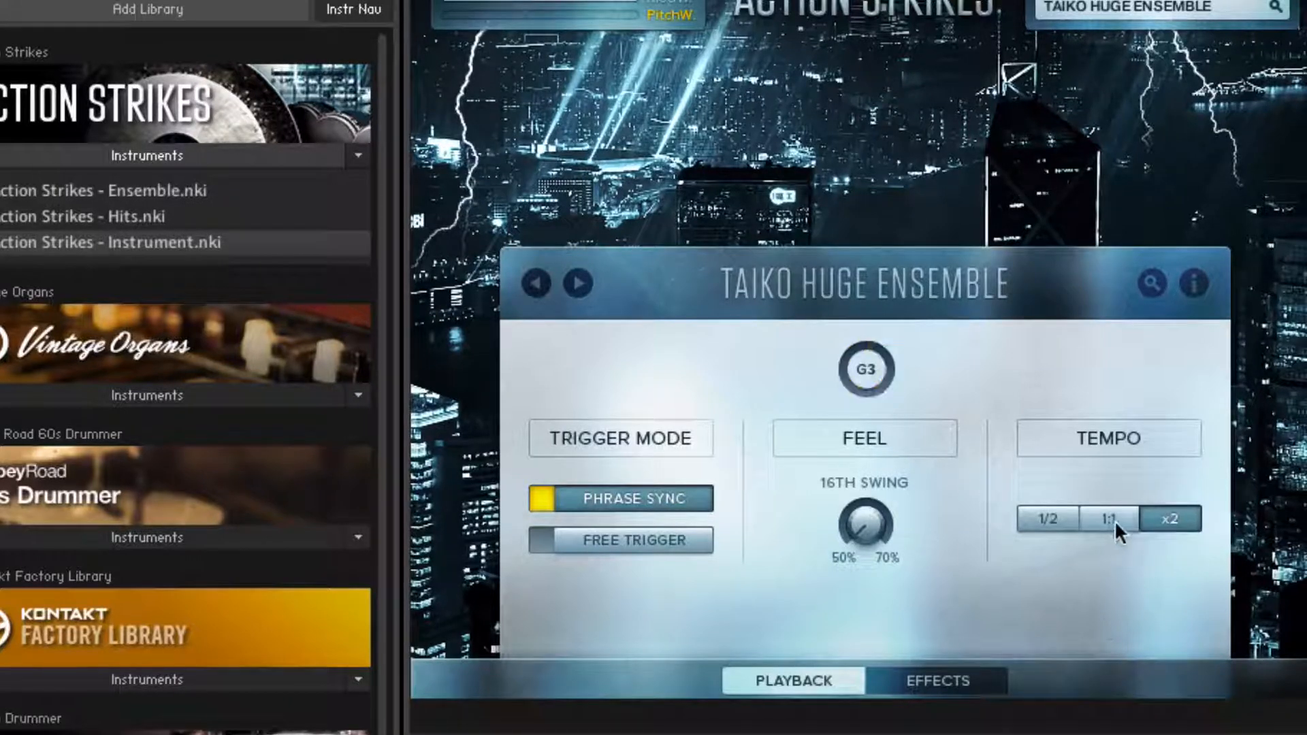
click(1108, 519)
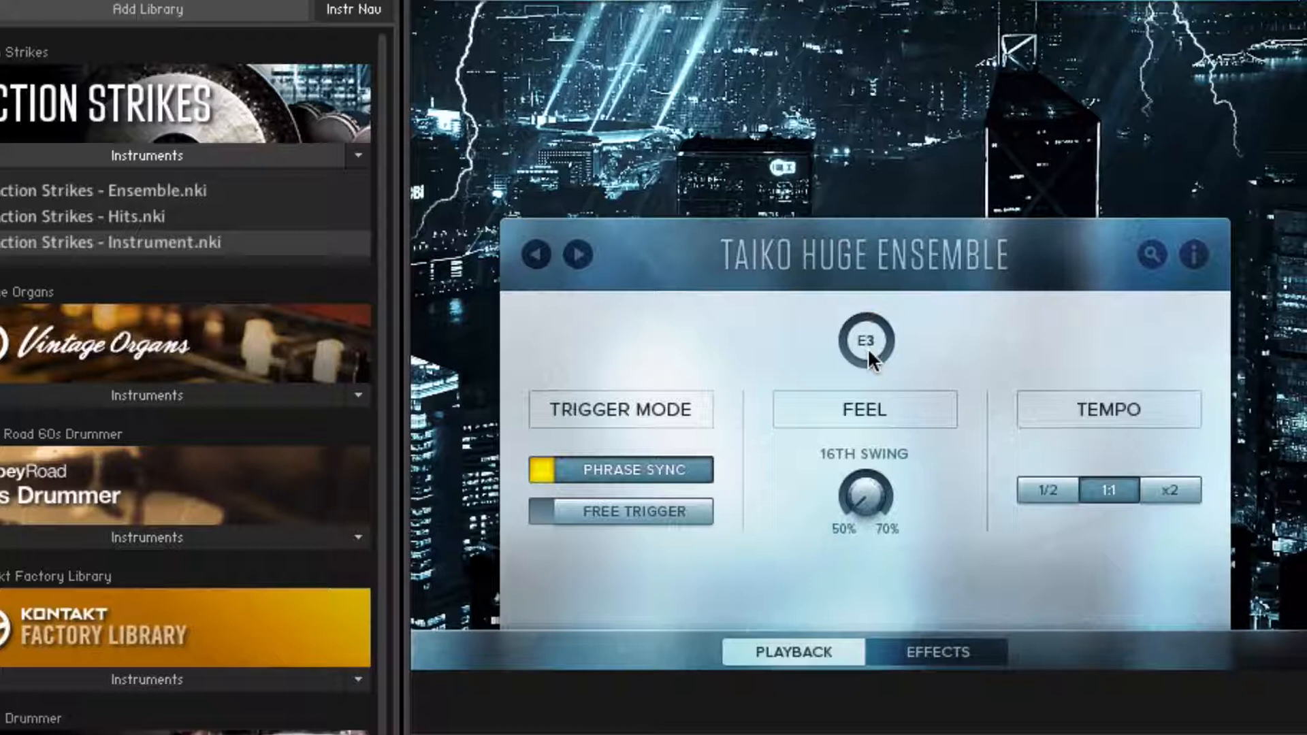
drag(867, 341, 867, 358)
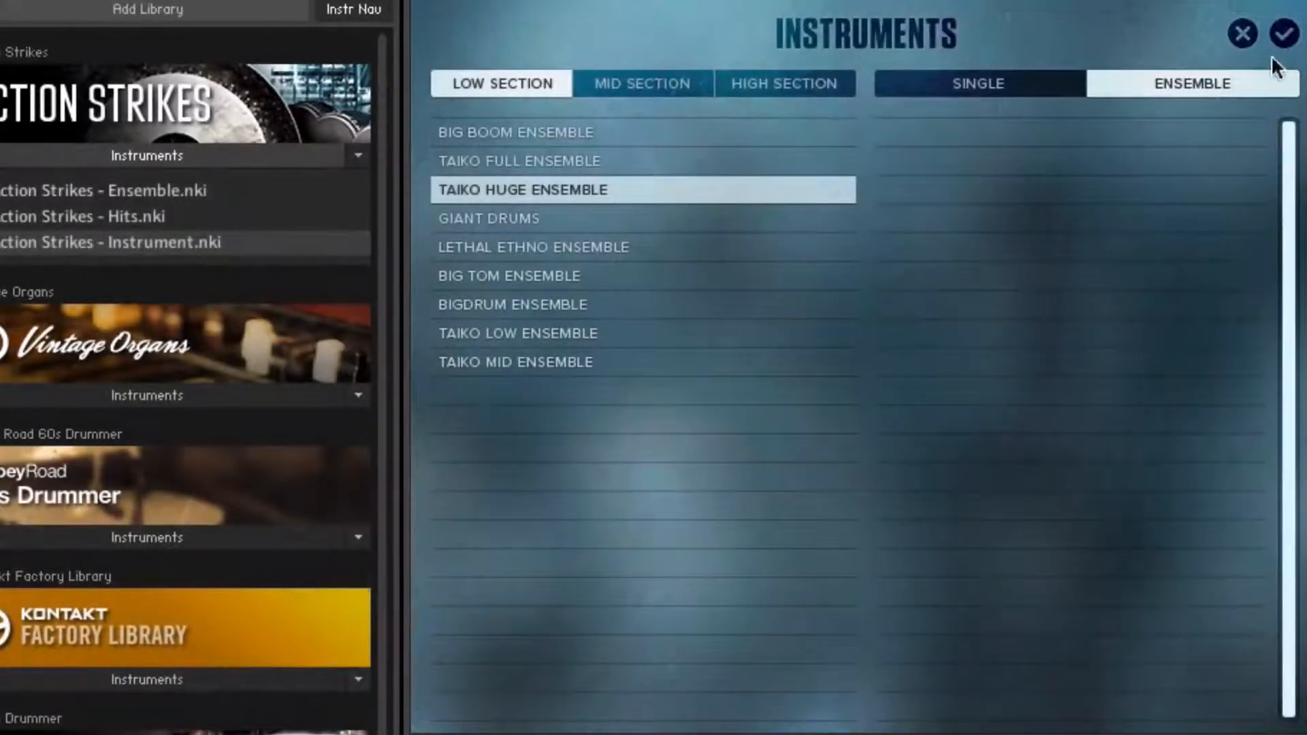
- Confirm Taiko Huge Ensemble in the picker and return to its Sound settings page
click(1282, 34)
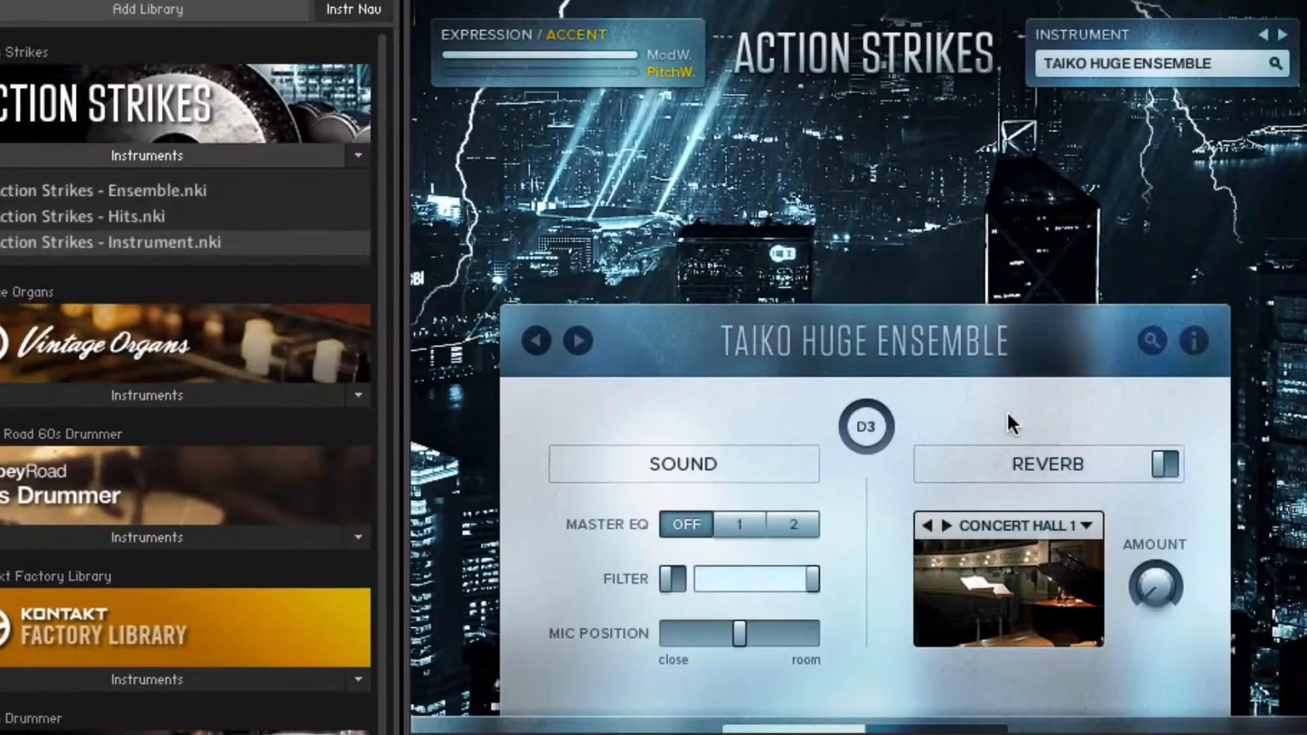
click(1164, 464)
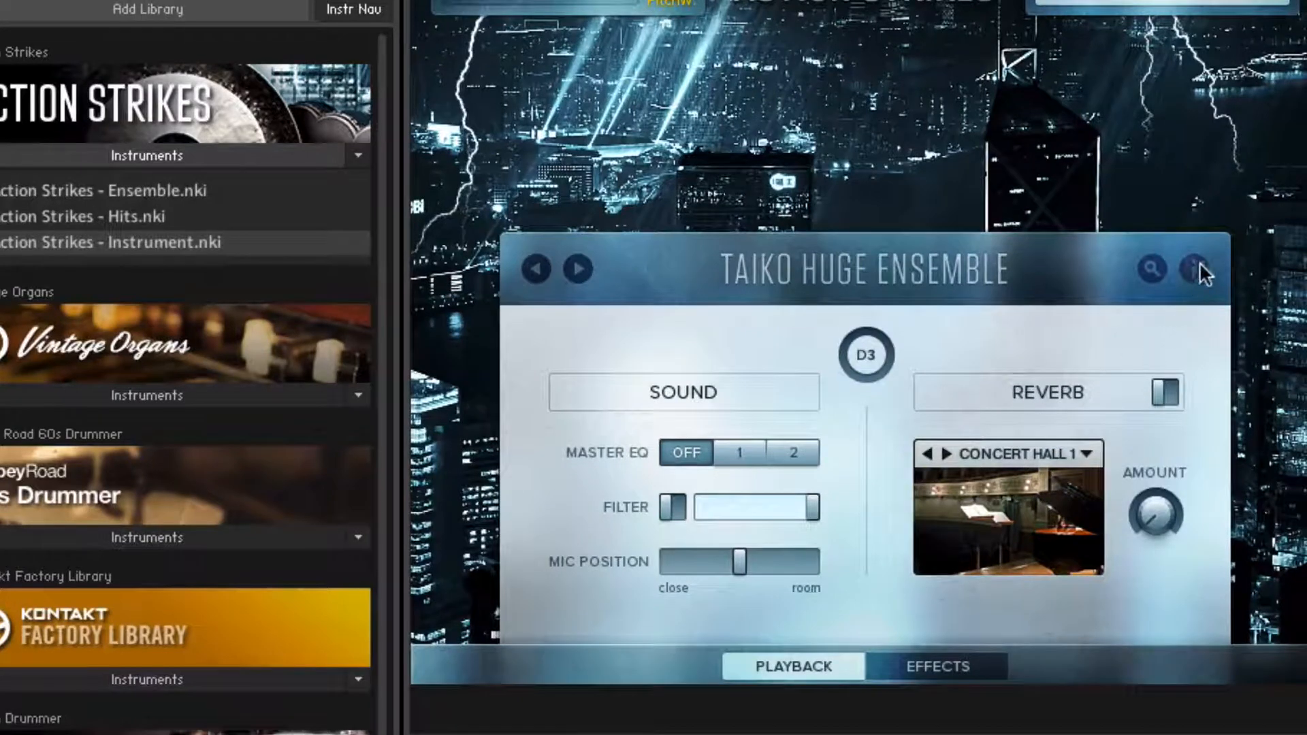
- Reveal the Taiko Huge Ensemble key map and audition the lowest hit key
click(1197, 270)
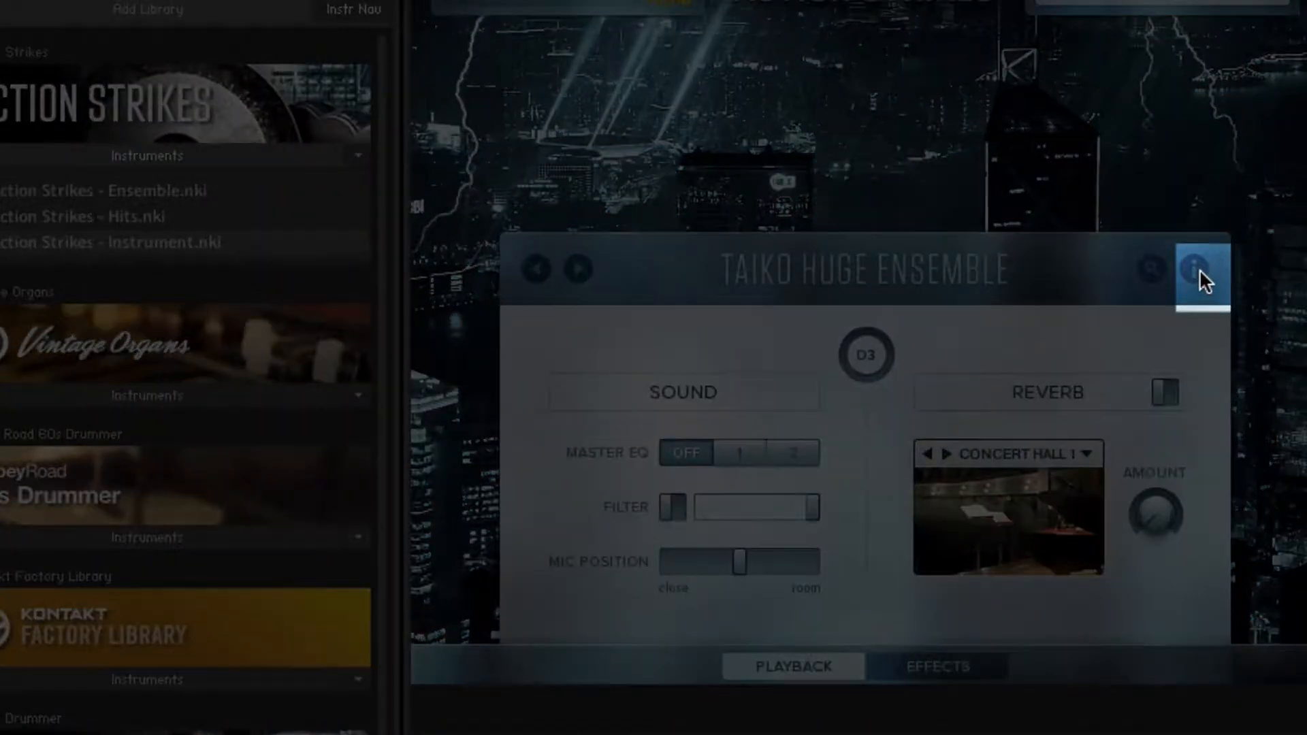
click(1194, 269)
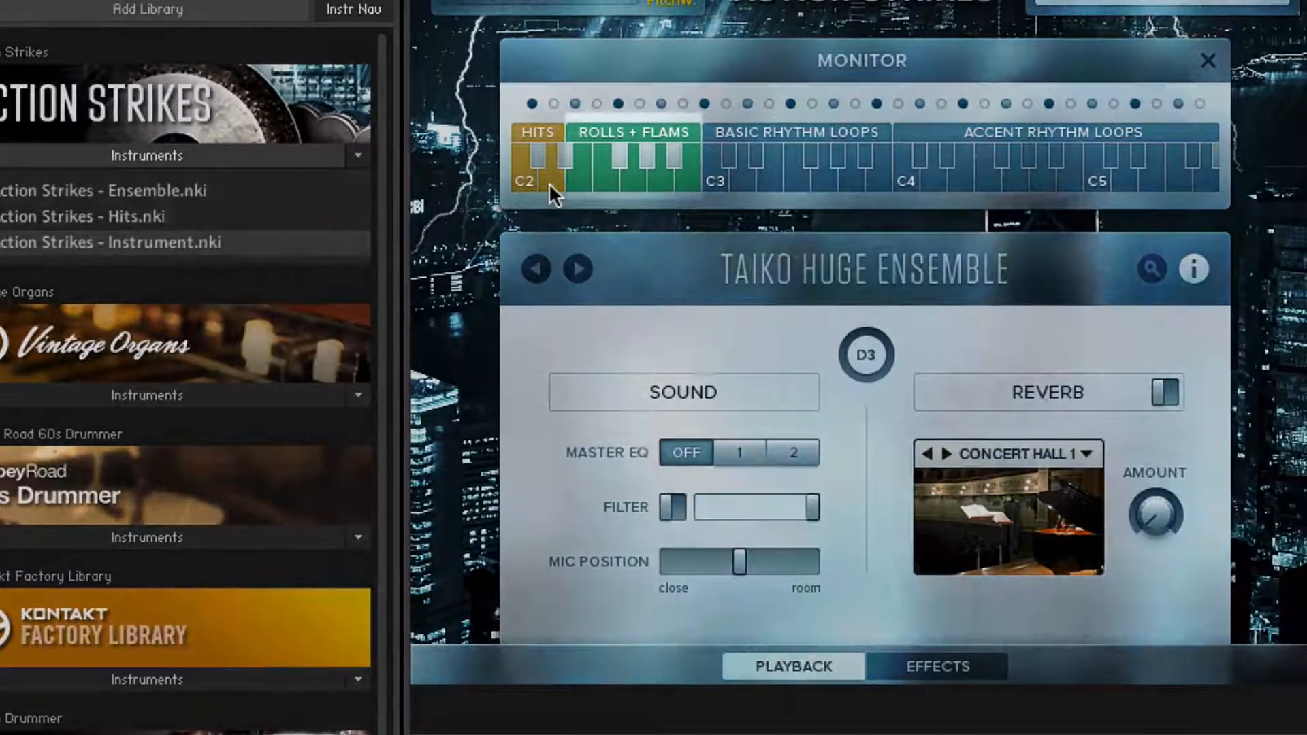
click(579, 181)
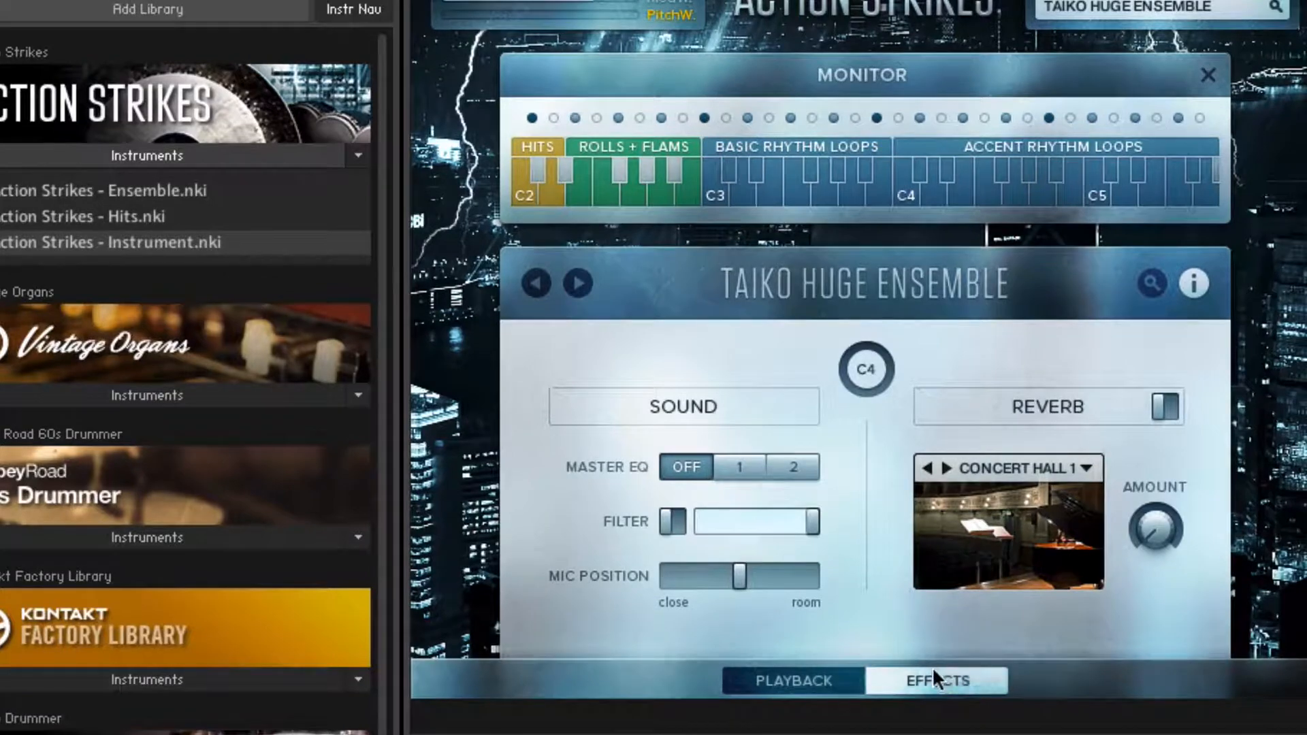
mouse_move(888, 558)
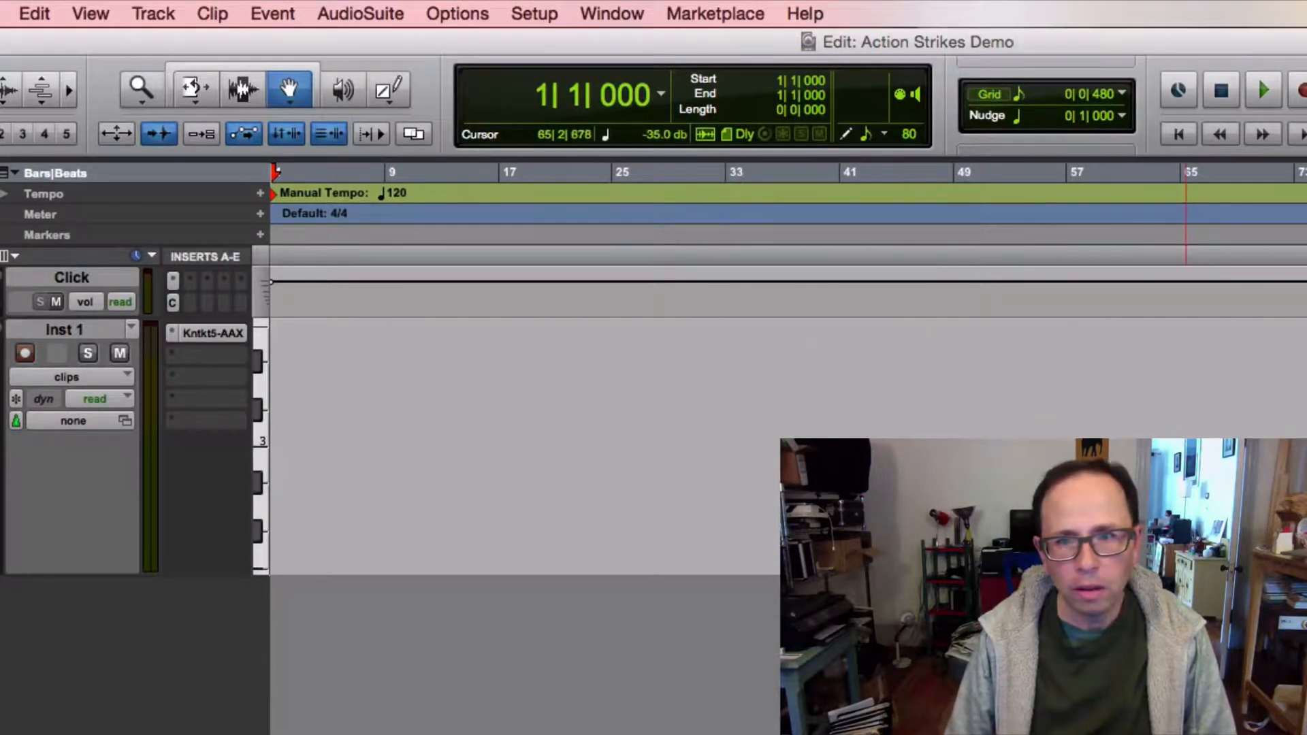
- Arm Inst 1 and run the transport to capture a taiko MIDI clip
click(25, 353)
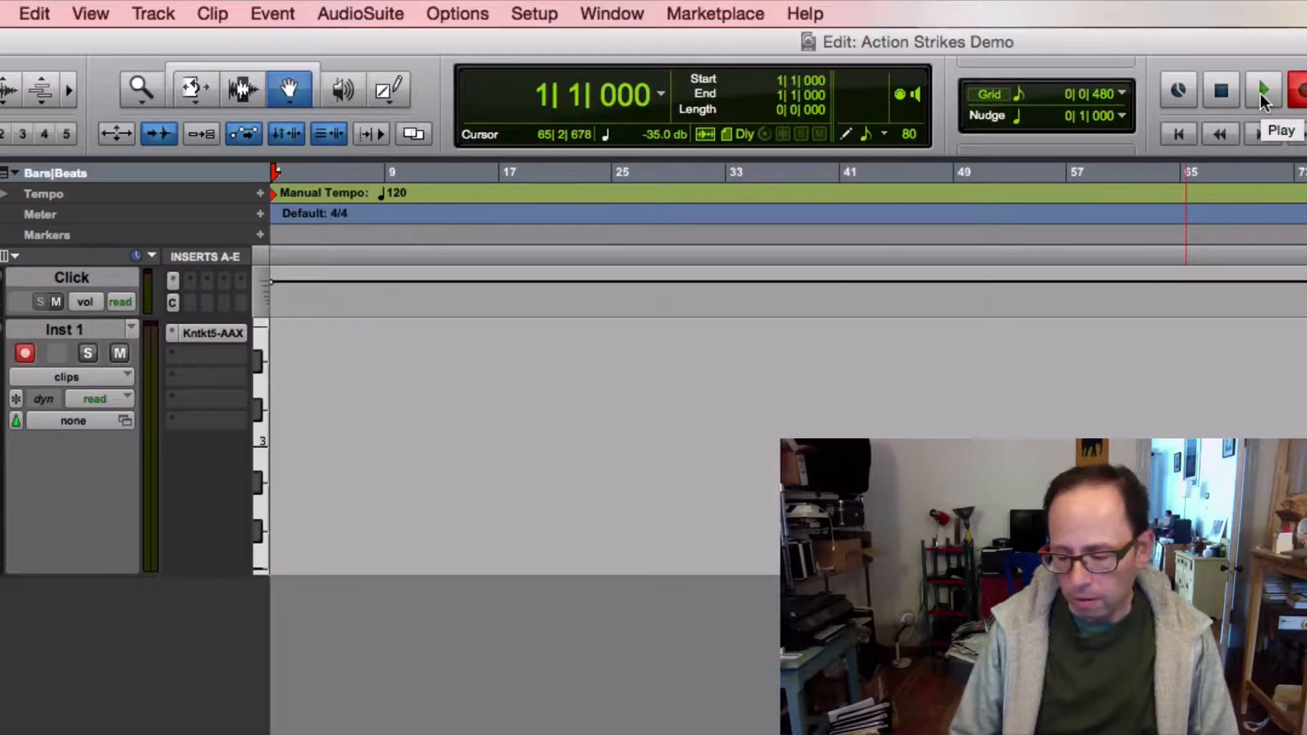
click(1264, 90)
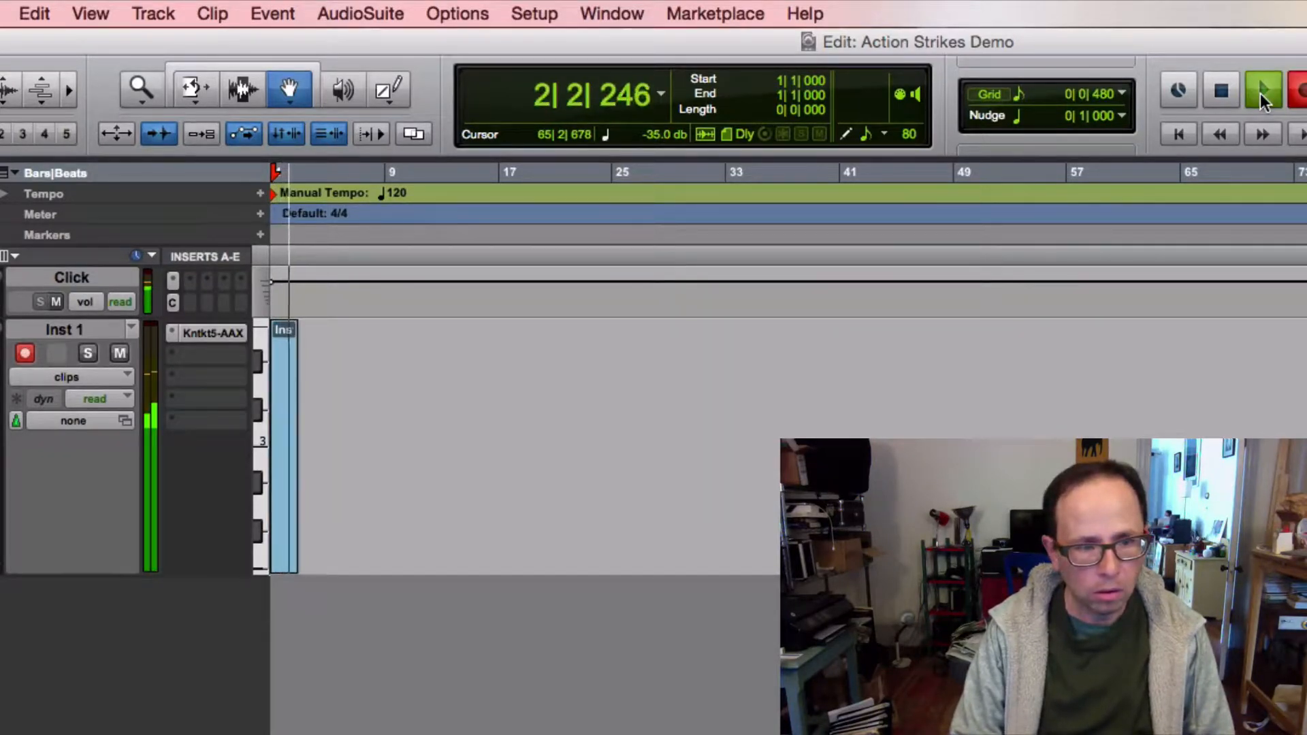
click(1262, 90)
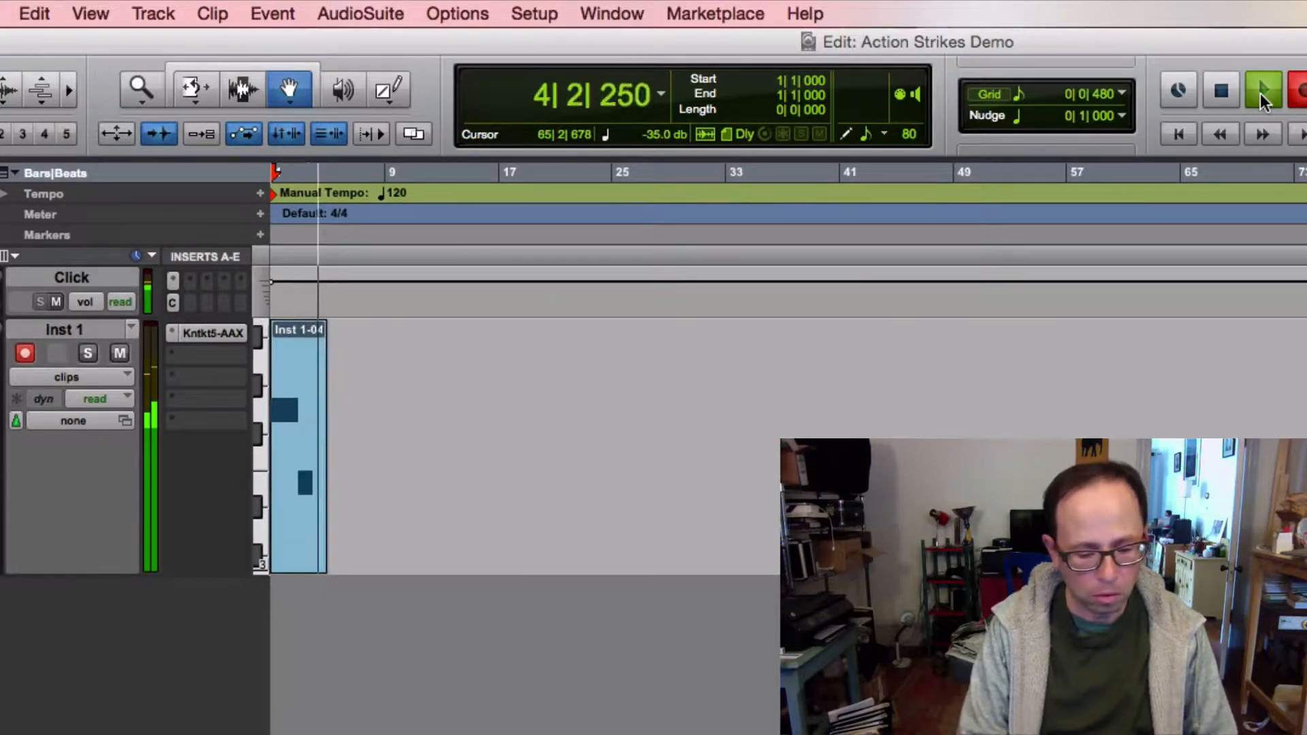
click(1263, 90)
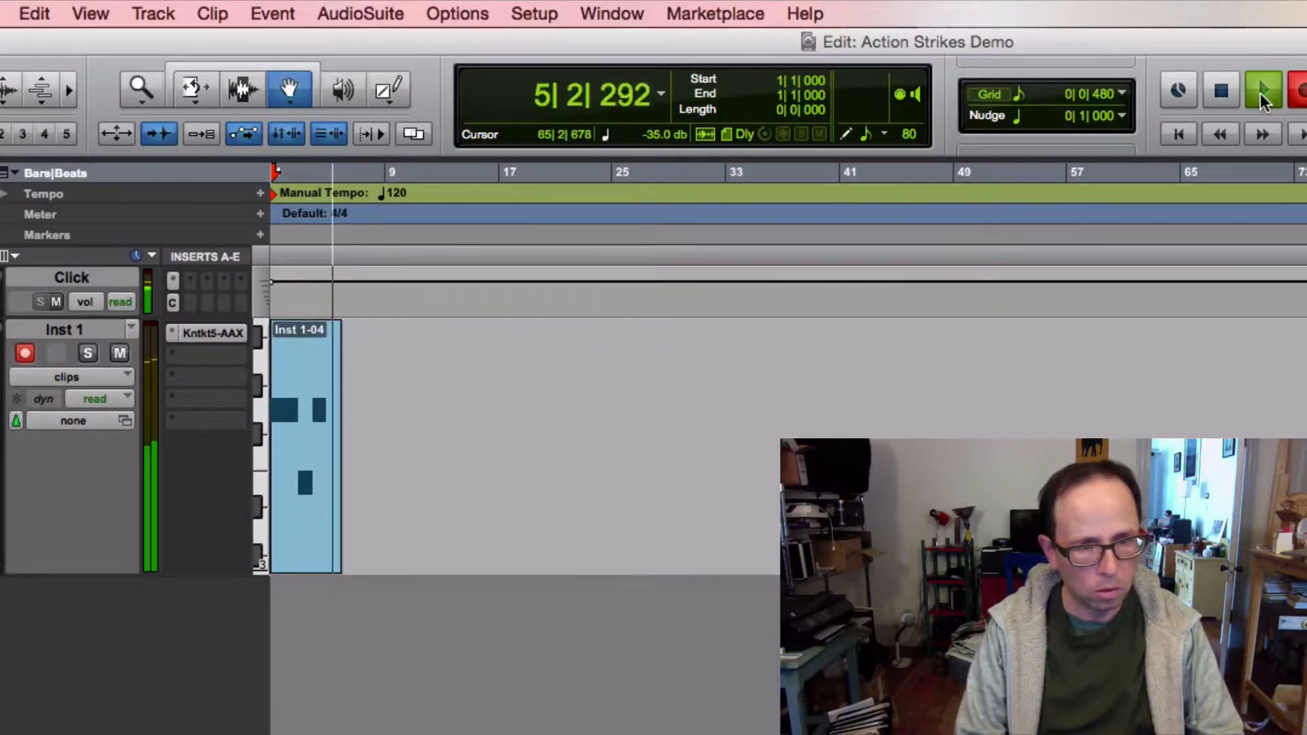